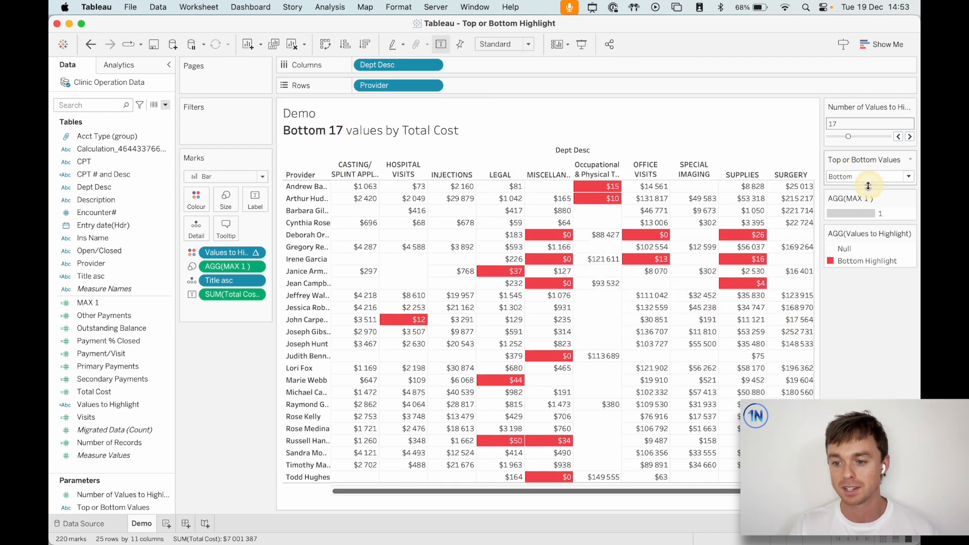
Step: Set Top or Bottom Values to Top so the top 12 Total Cost cells turn blue
{"action": "left_click", "coordinate": [867, 176]}
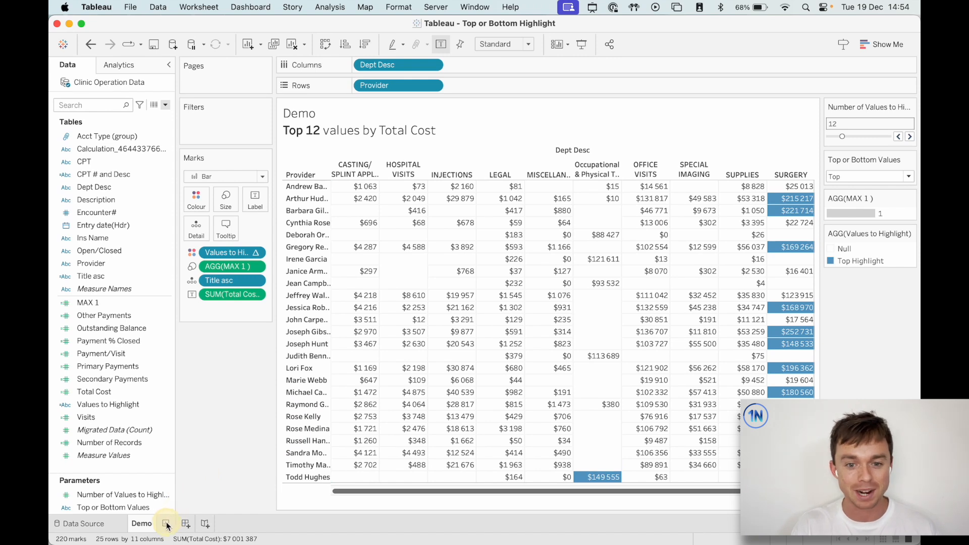
Step: Start a new worksheet and lay out a Total Cost table by provider and department
{"action": "left_click", "coordinate": [200, 524]}
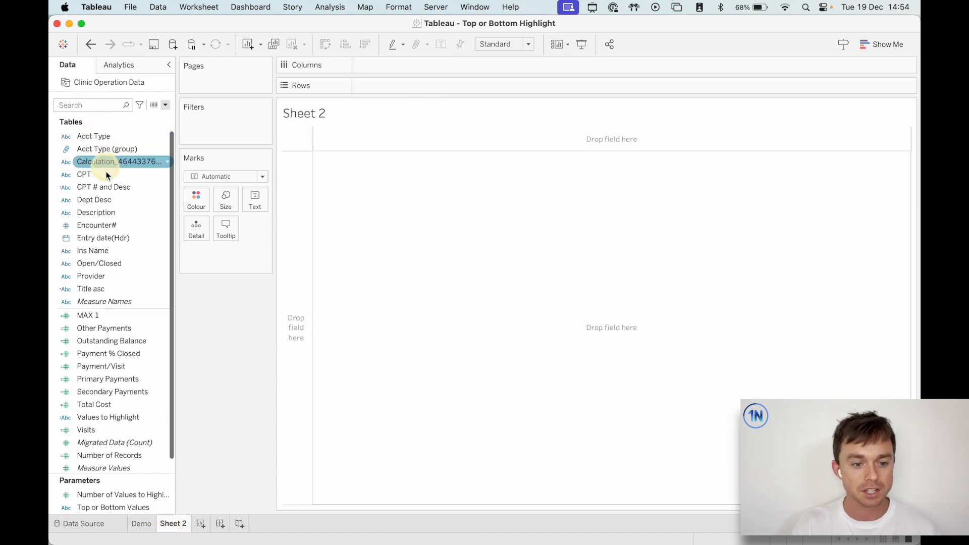
{"action": "left_click_drag", "start_coordinate": [94, 199], "coordinate": [432, 64]}
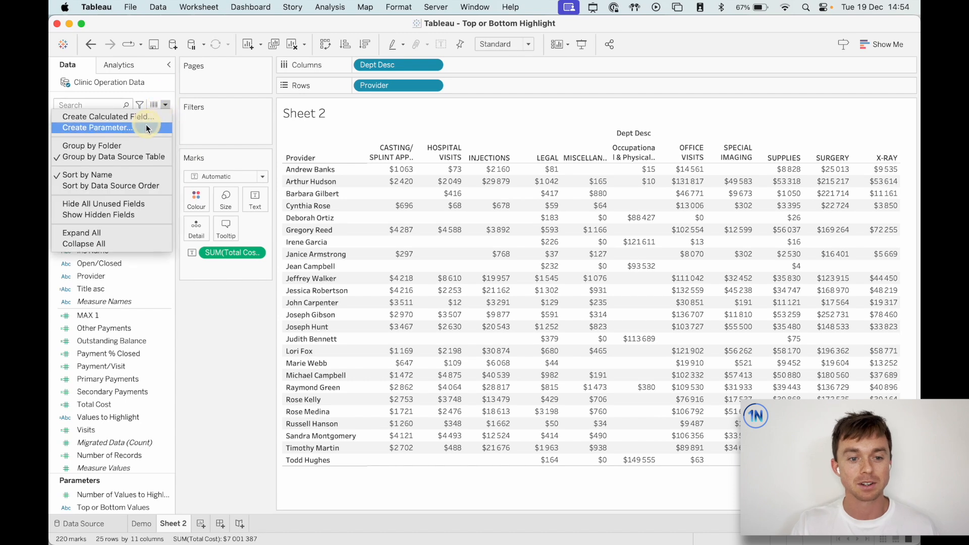
Step: Create a string parameter named 'Top or Bottom Values to Highlight'
{"action": "left_click", "coordinate": [96, 127]}
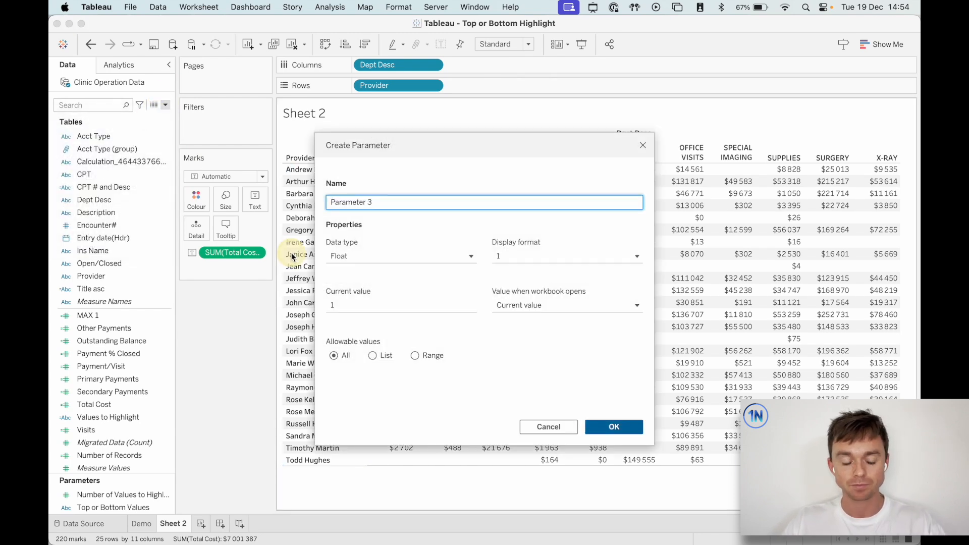
{"action": "type", "text": "Top or Bottom"}
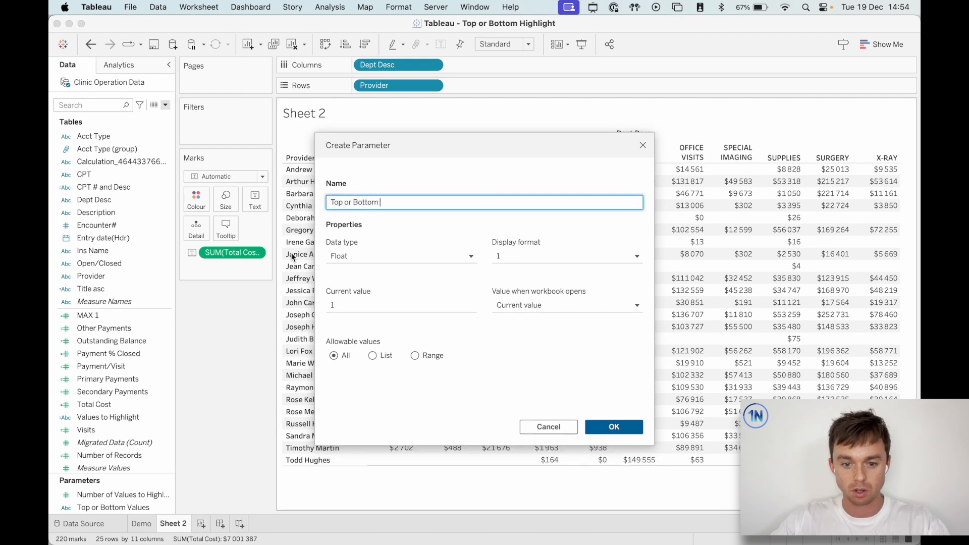
{"action": "type", "text": "Values to Highlight"}
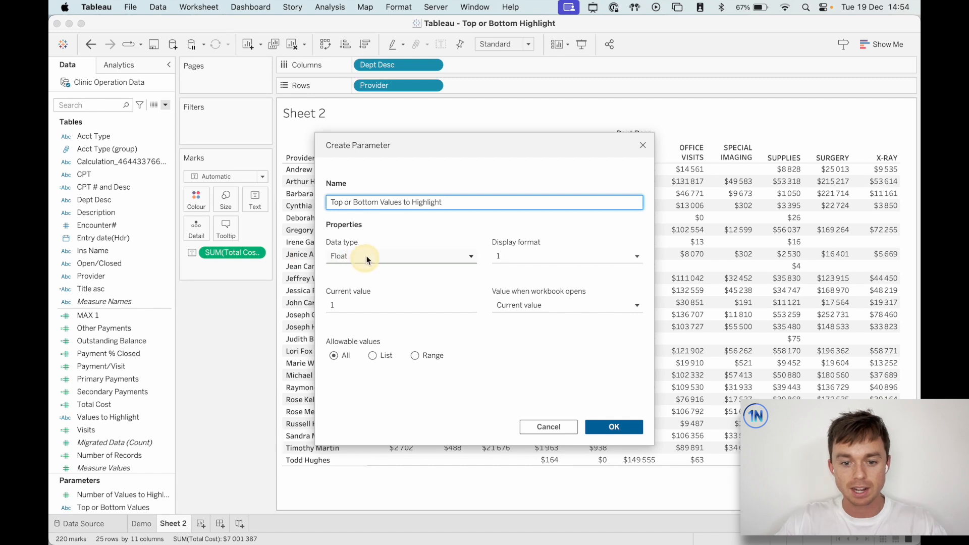
{"action": "left_click", "coordinate": [400, 255]}
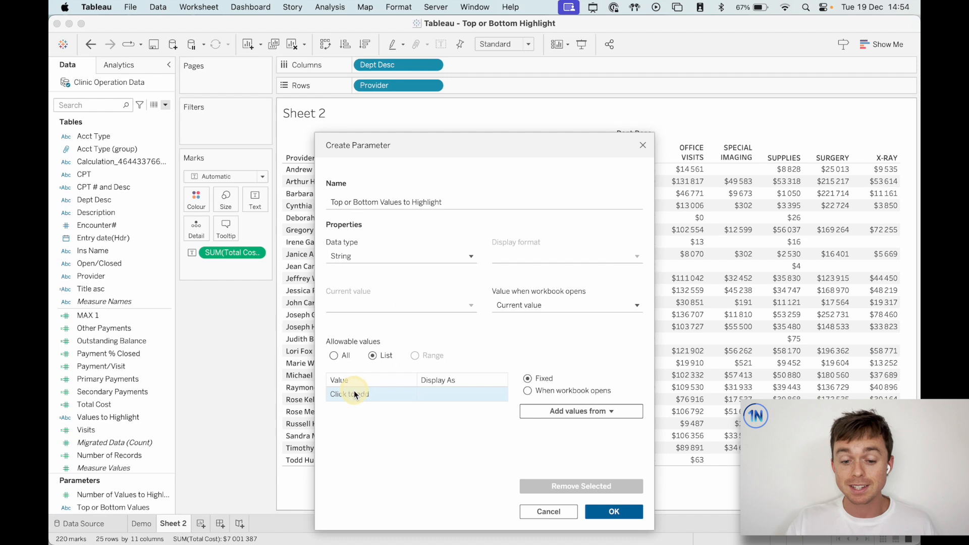
Step: List its values as desc shown as Top and asc shown as Bottom, and confirm
{"action": "type", "text": "desc"}
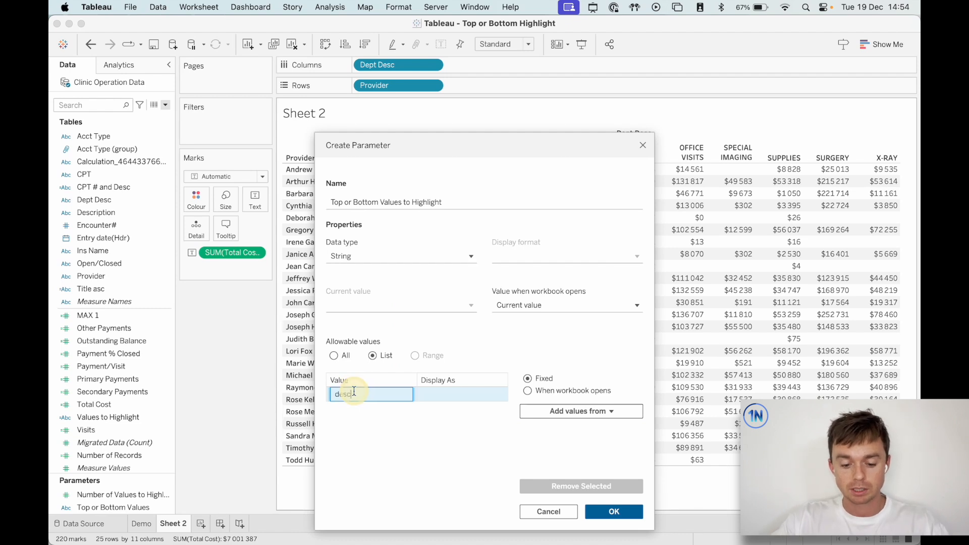
{"action": "type", "text": "asc"}
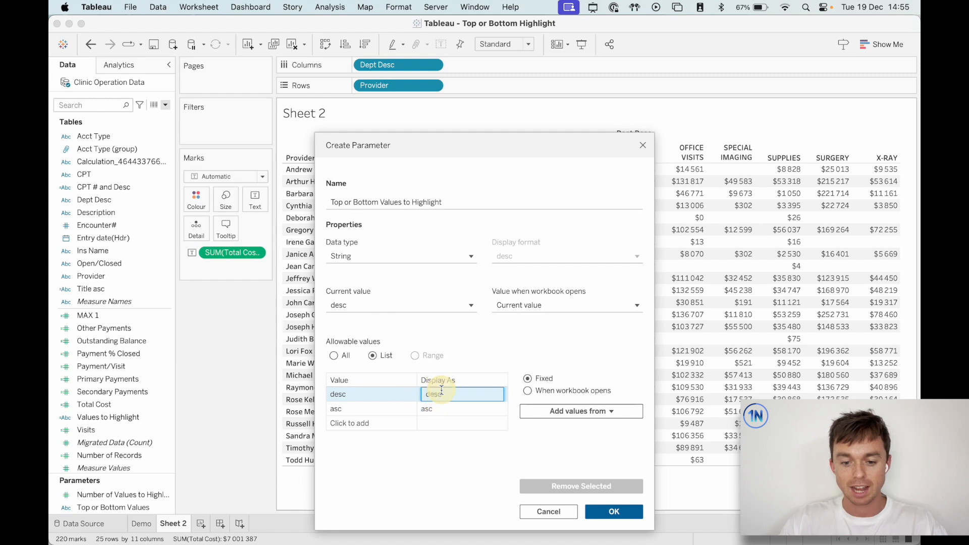
{"action": "type", "text": "Top"}
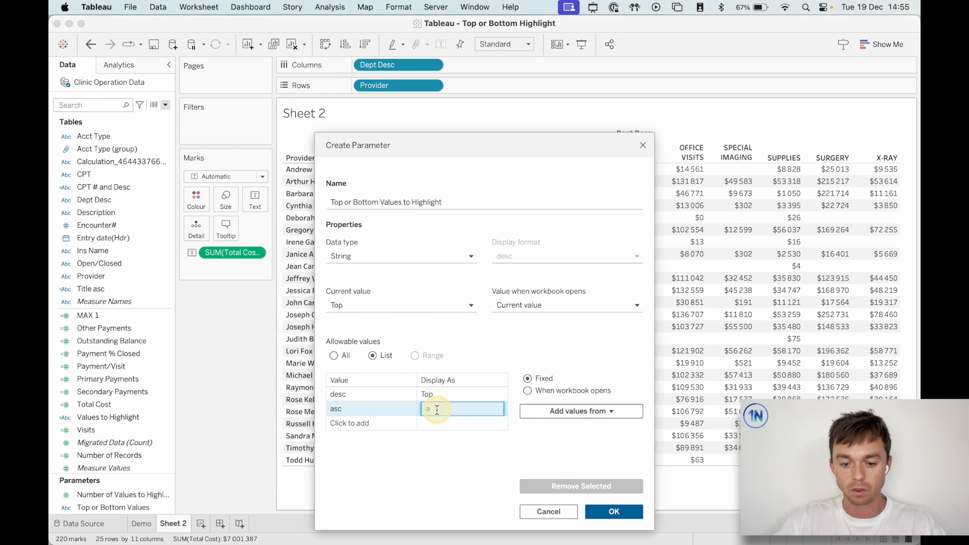
{"action": "type", "text": "Bottom"}
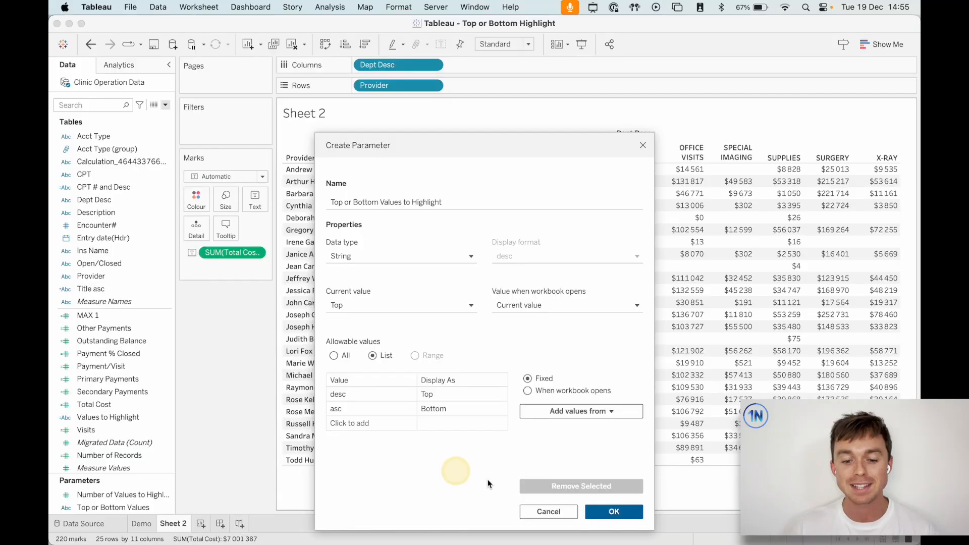
{"action": "left_click", "coordinate": [613, 511]}
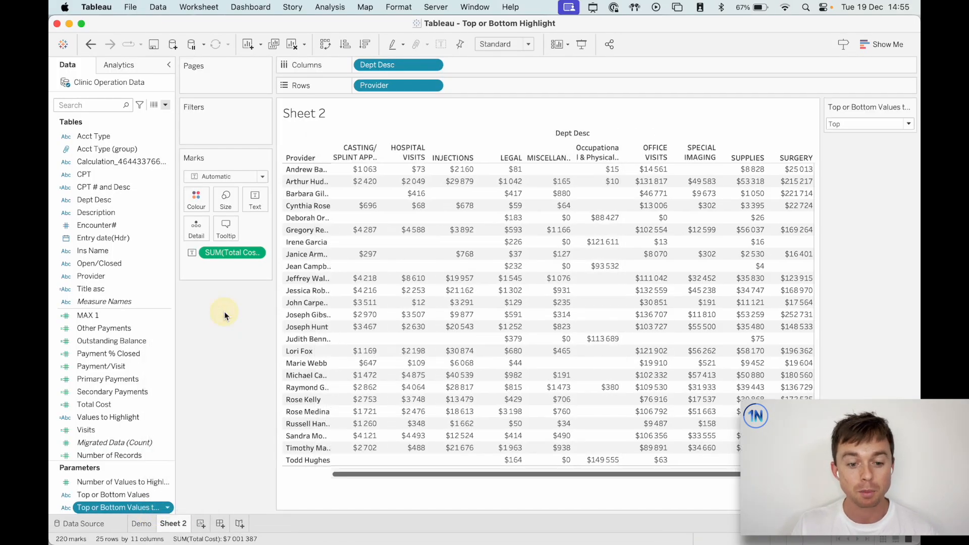
Step: Check the Top/Bottom control stays on Top and name a new parameter 'Top N Values to Highlight'
{"action": "left_click", "coordinate": [869, 123]}
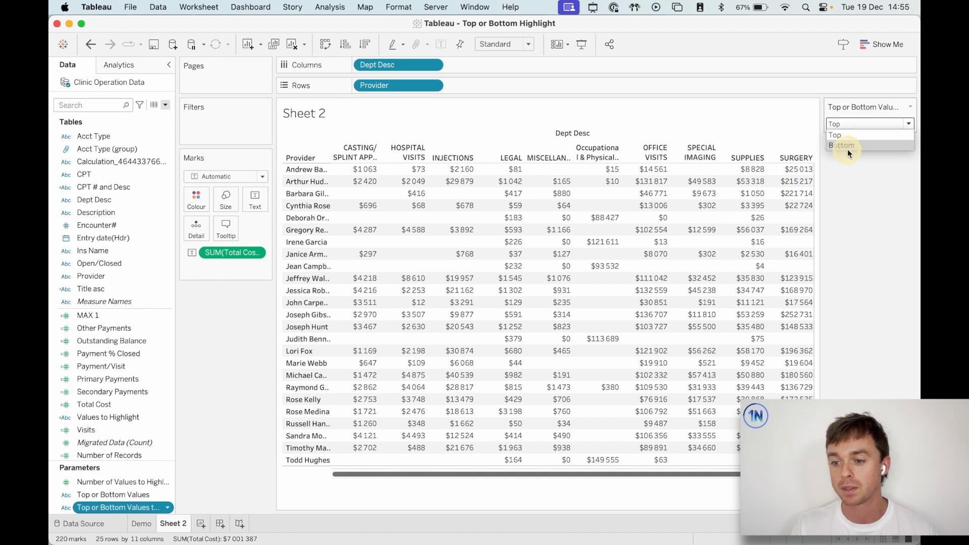
{"action": "left_click", "coordinate": [834, 135]}
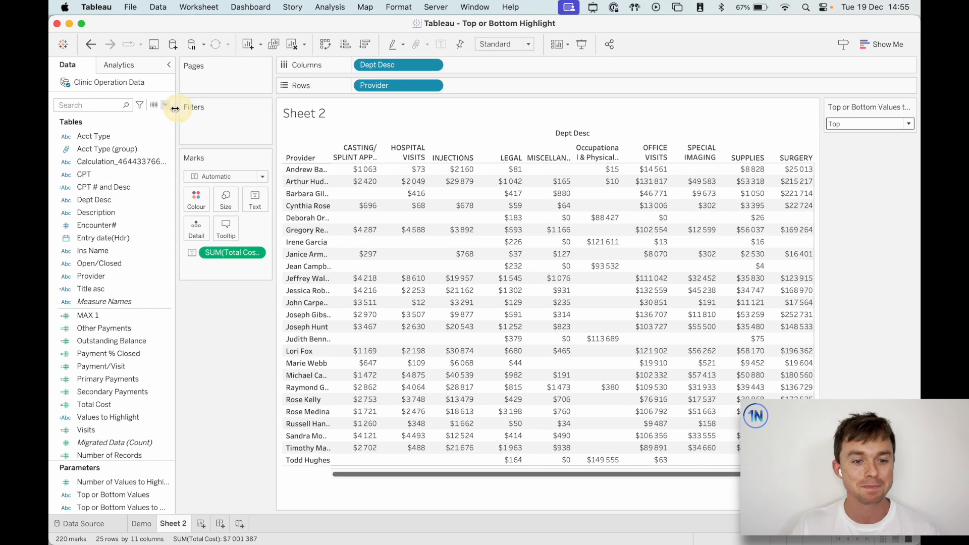
{"action": "mouse_move", "coordinate": [399, 216]}
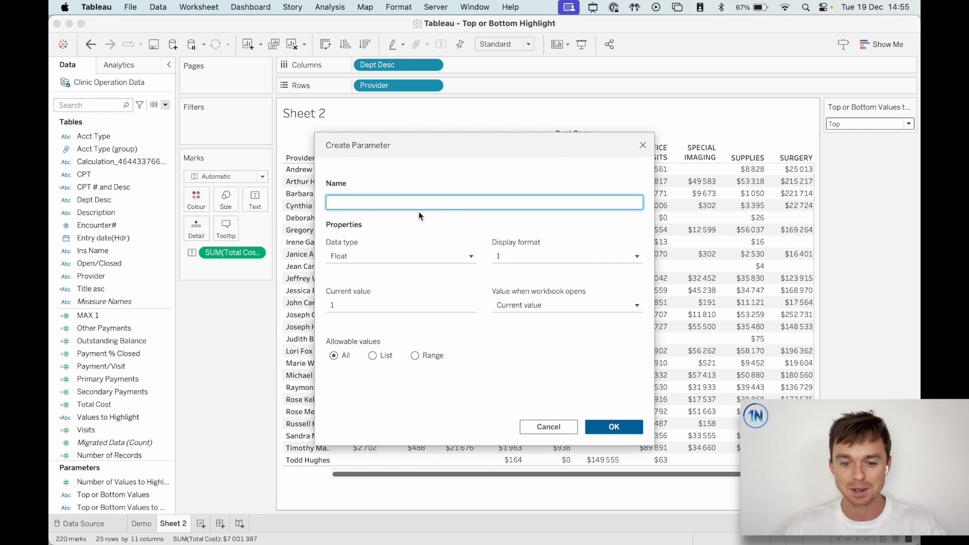
{"action": "type", "text": "Top N"}
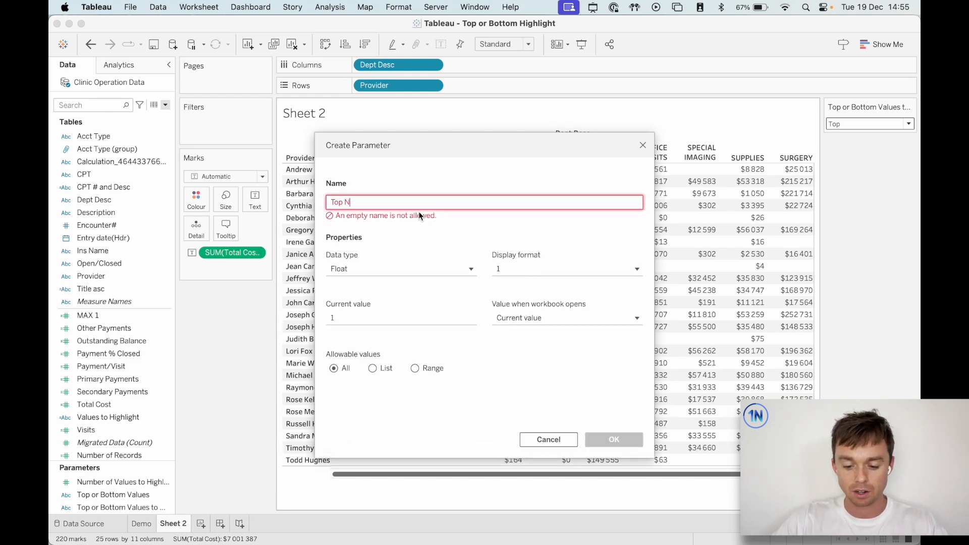
{"action": "type", "text": "Values to Highlight"}
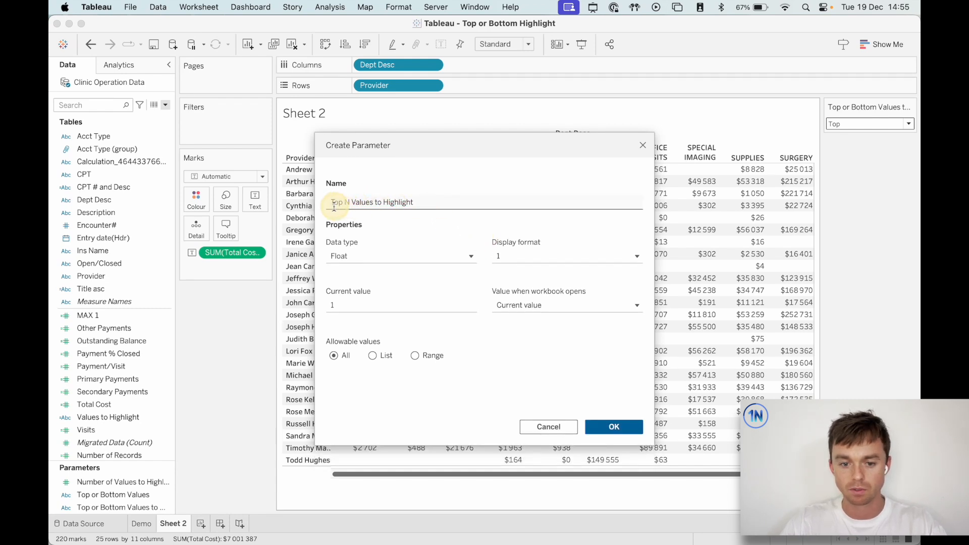
Step: Make it an integer ranging 1–100, confirm it and show its control on the sheet
{"action": "left_click", "coordinate": [400, 256]}
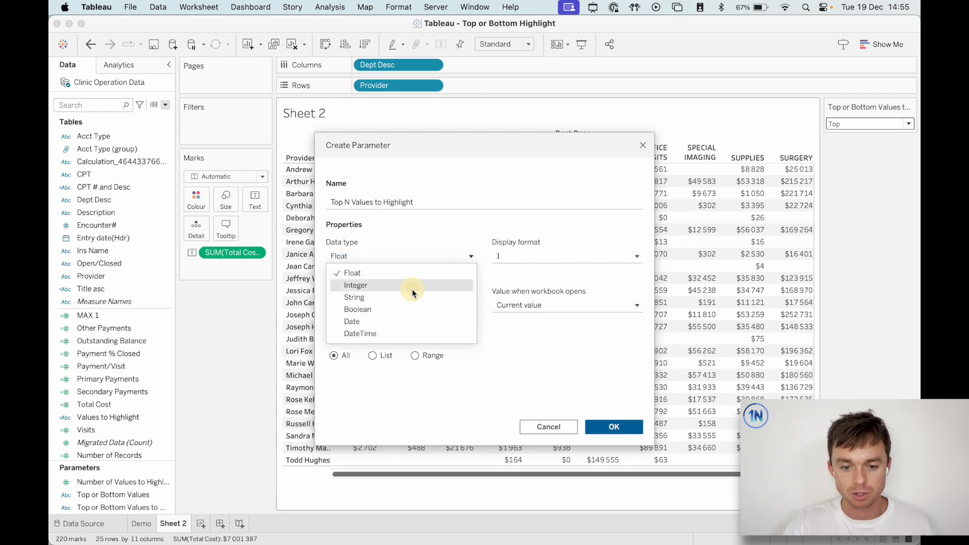
{"action": "left_click", "coordinate": [354, 285]}
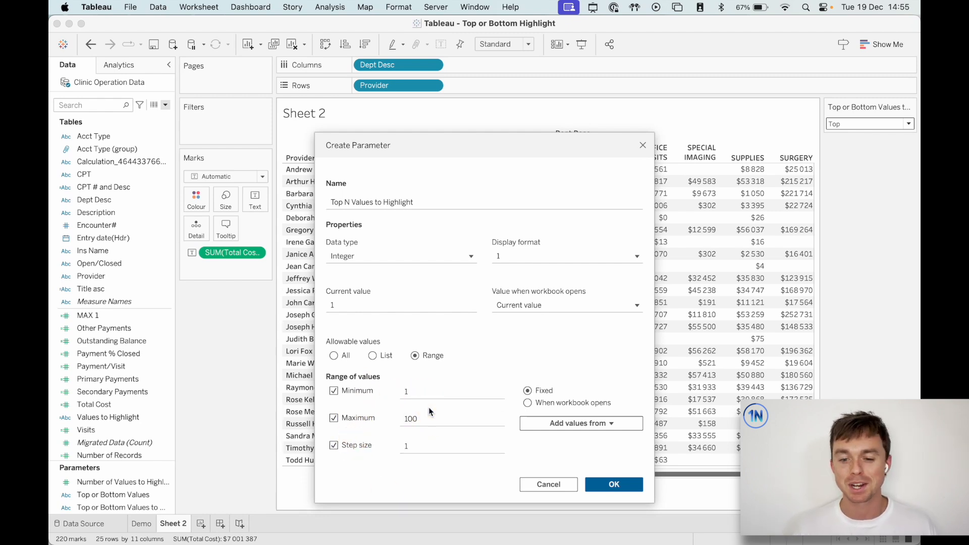
{"action": "left_click", "coordinate": [612, 483]}
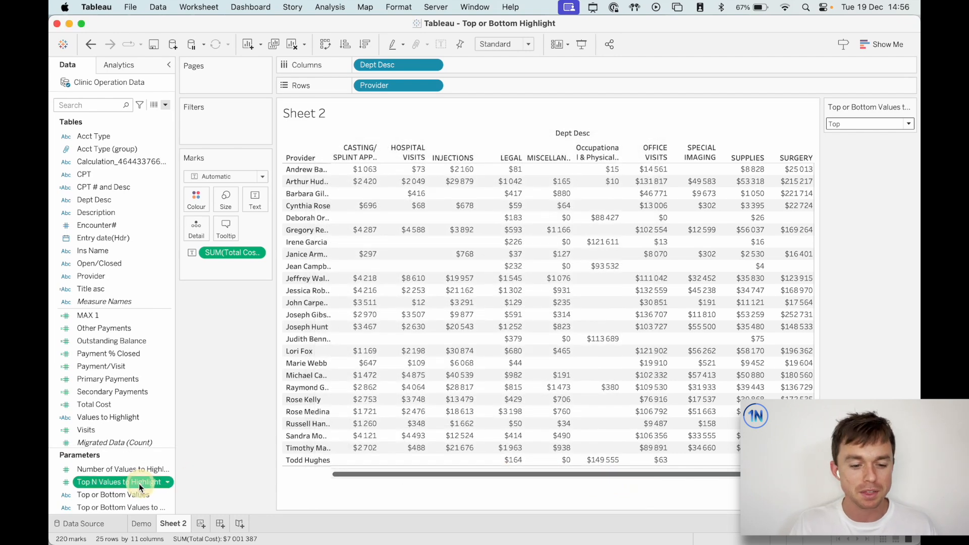
{"action": "right_click", "coordinate": [117, 494]}
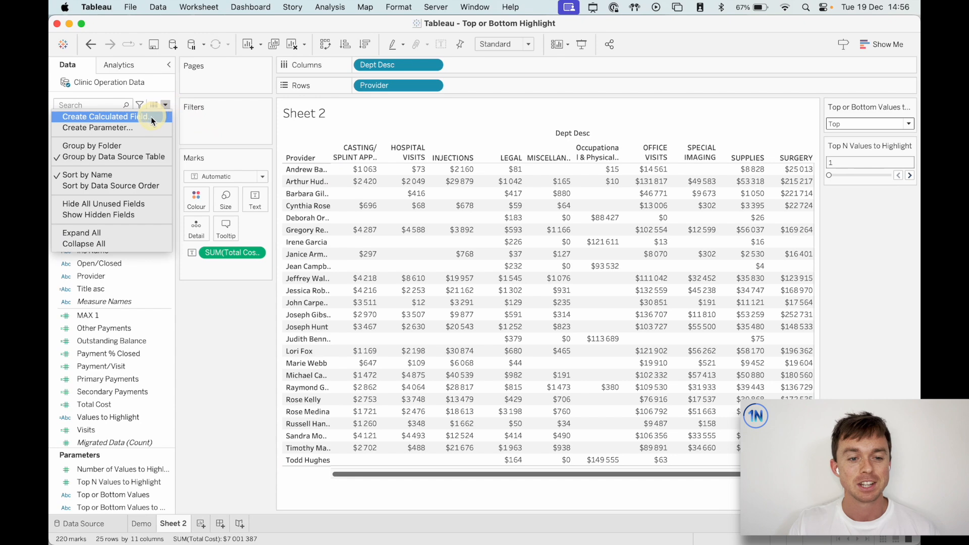
Step: Start calculated field 'N Values to Highlight' with RANK(SUM([Total Cost]), [Top or Bottom Values to Highlight])
{"action": "left_click", "coordinate": [104, 116]}
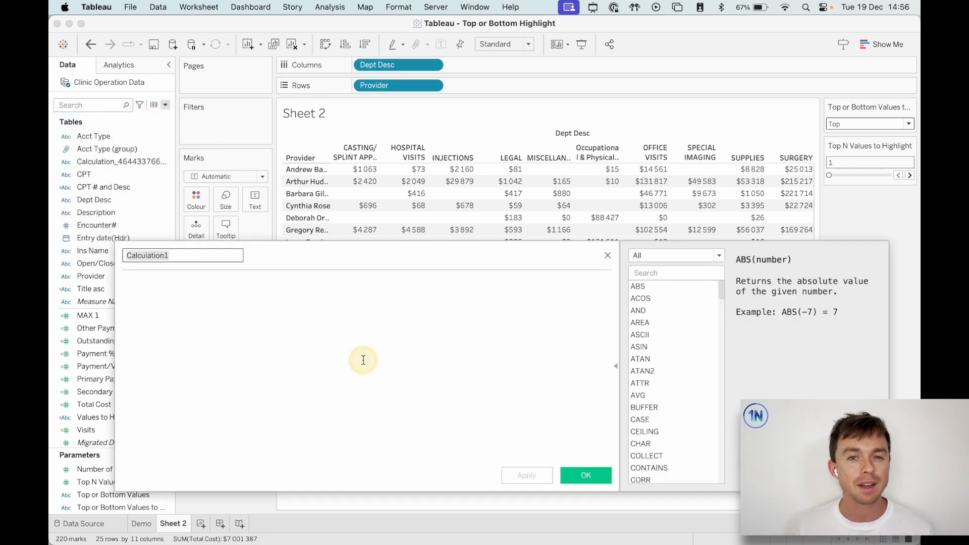
{"action": "mouse_move", "coordinate": [120, 494]}
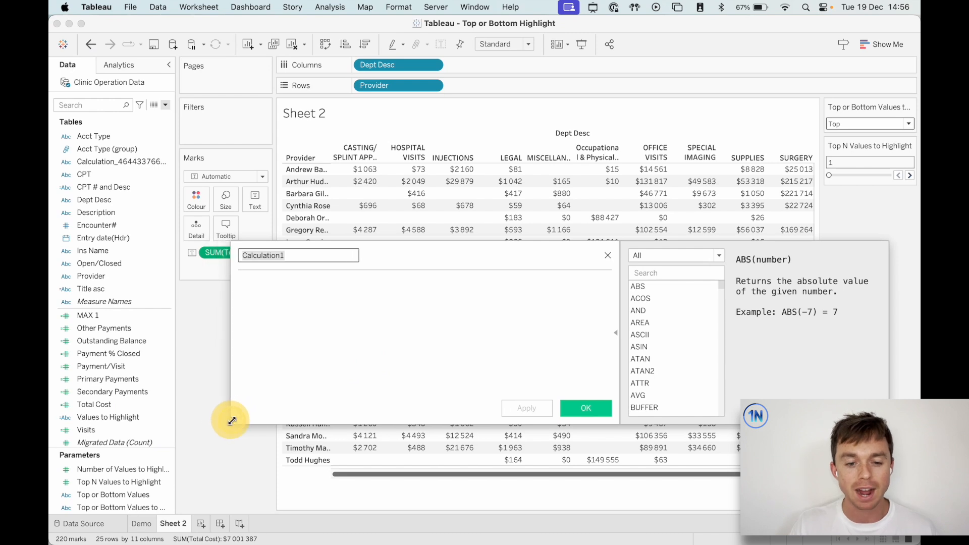
{"action": "mouse_move", "coordinate": [421, 372]}
{"action": "type", "text": "Values to Highlight"}
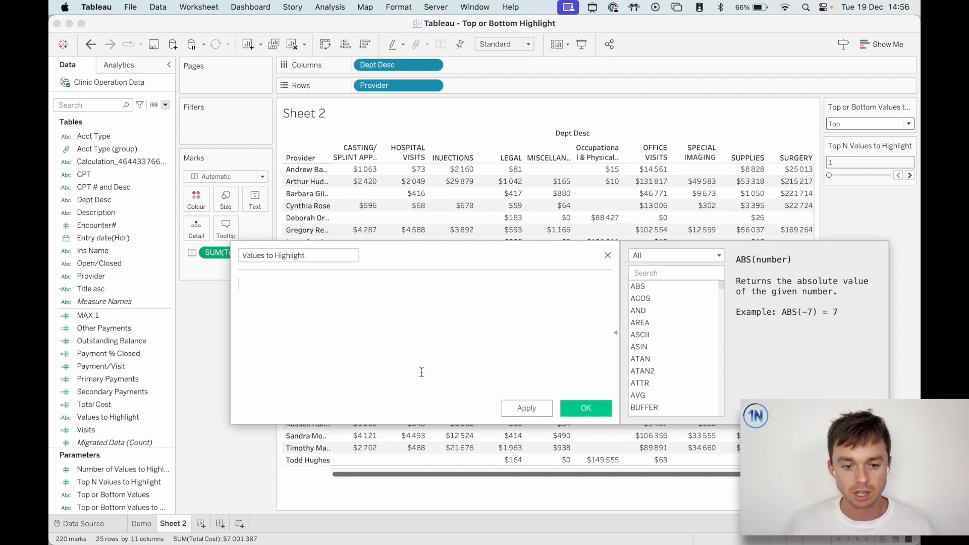
{"action": "type", "text": "RANK(SUM("}
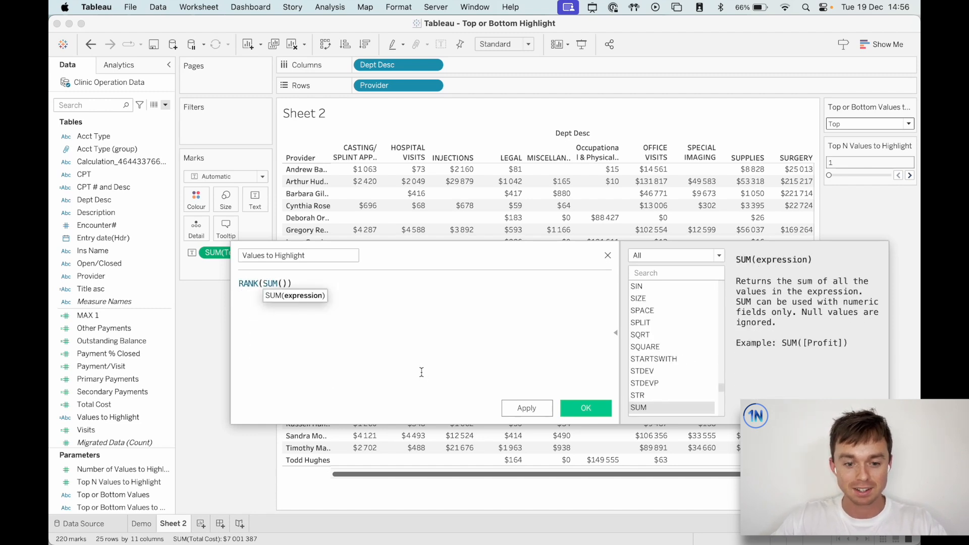
{"action": "type", "text": "Total Cost]"}
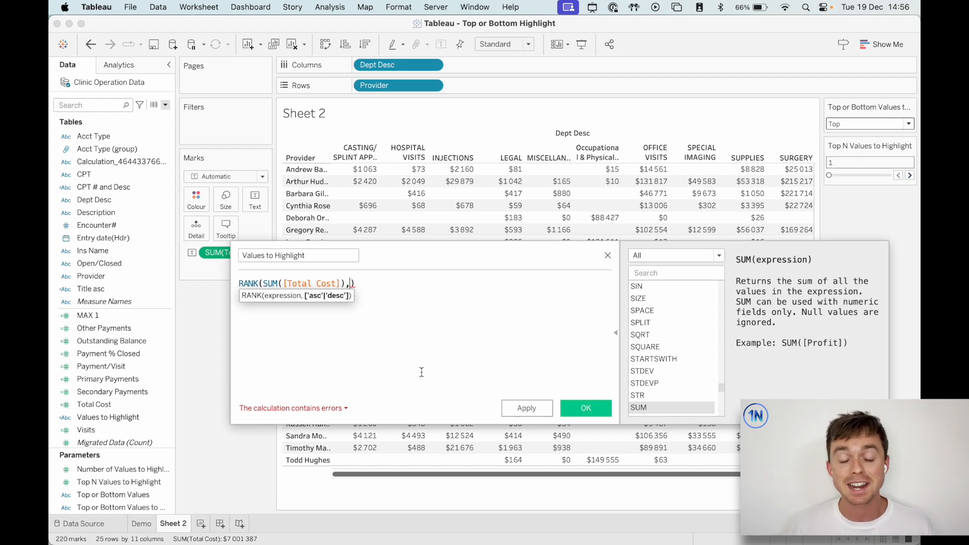
{"action": "type", "text": "top"}
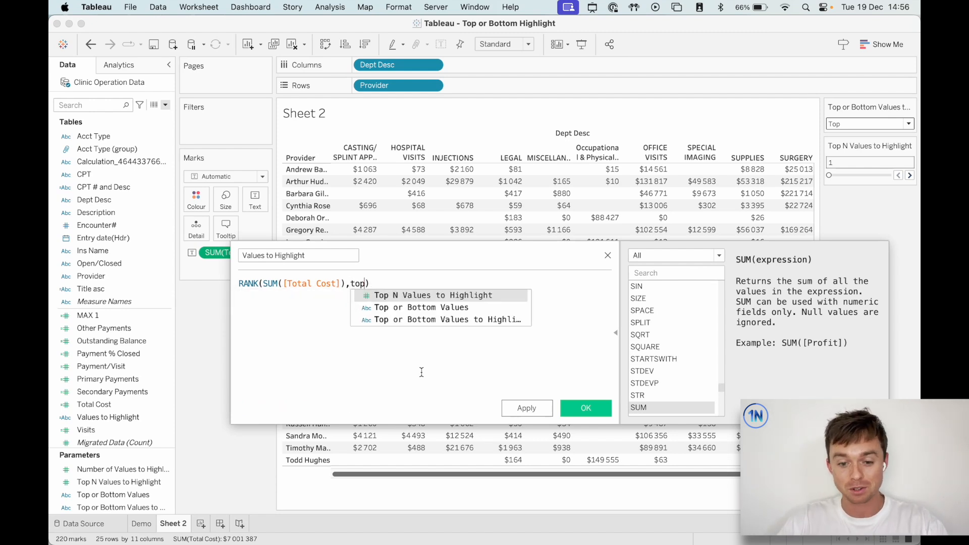
{"action": "left_click", "coordinate": [440, 320]}
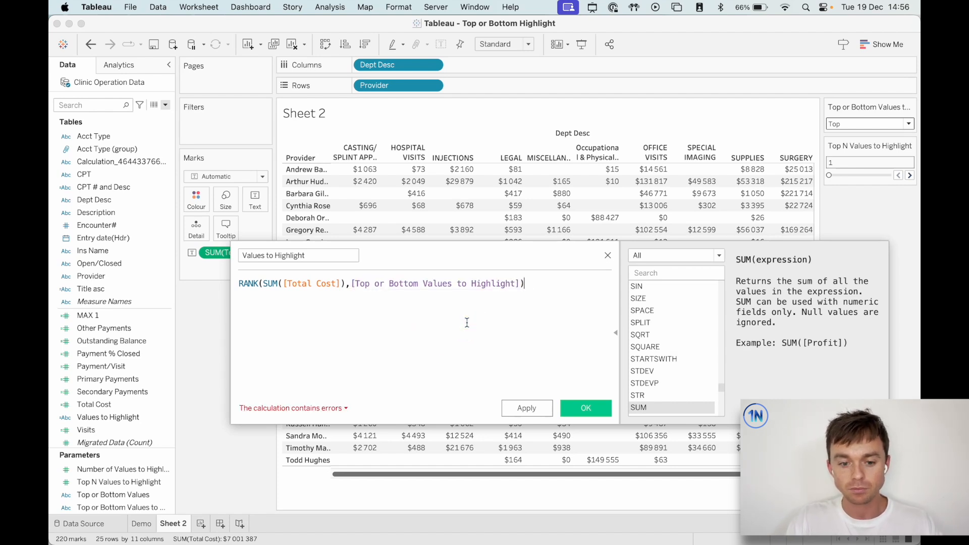
Step: Complete it with <= [Top N Values to Highlight] and confirm the valid calculation
{"action": "type", "text": "<="}
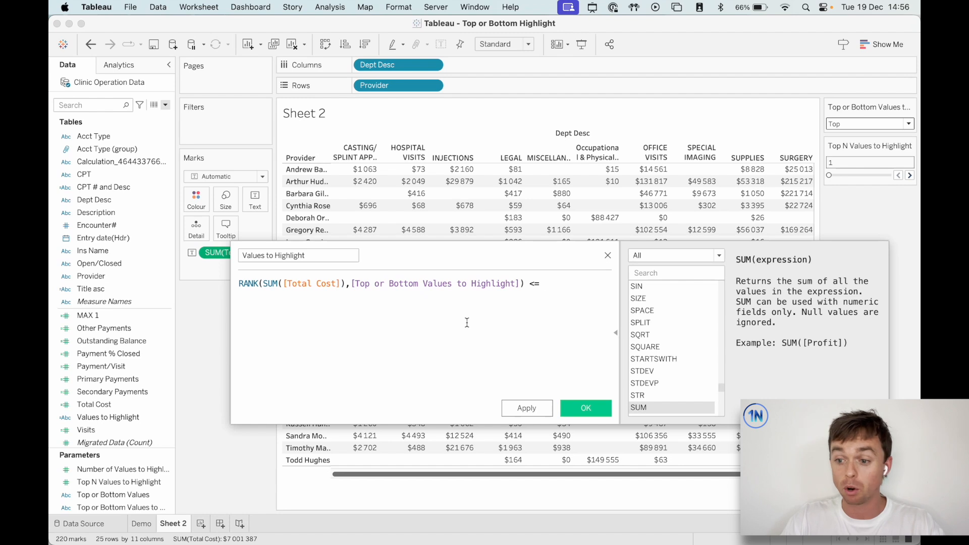
{"action": "type", "text": "Top N Values"}
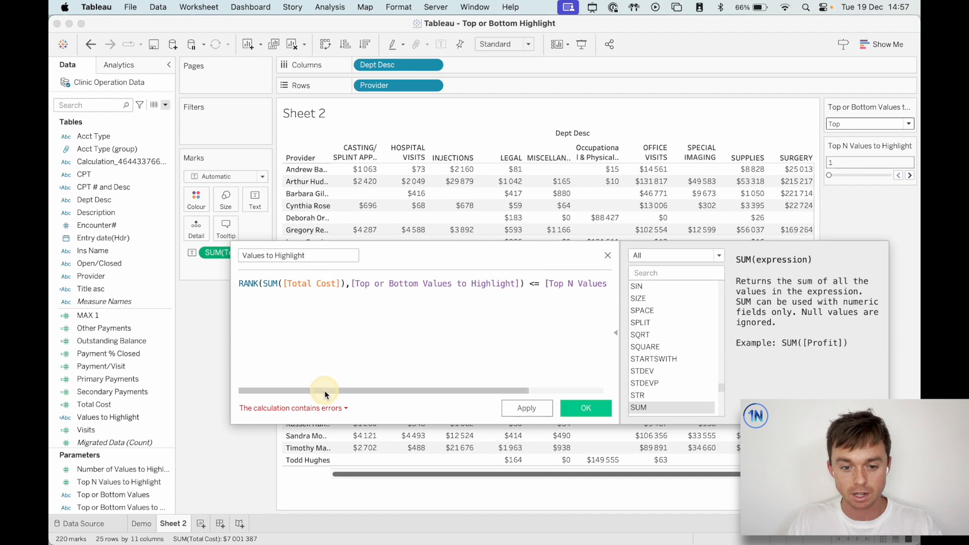
{"action": "mouse_move", "coordinate": [321, 408]}
{"action": "type", "text": "N "}
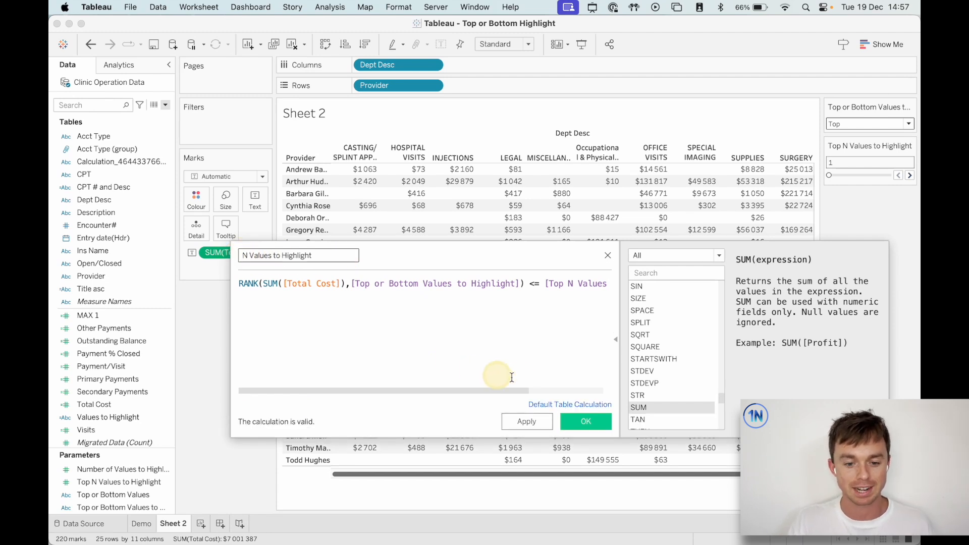
{"action": "left_click", "coordinate": [584, 421]}
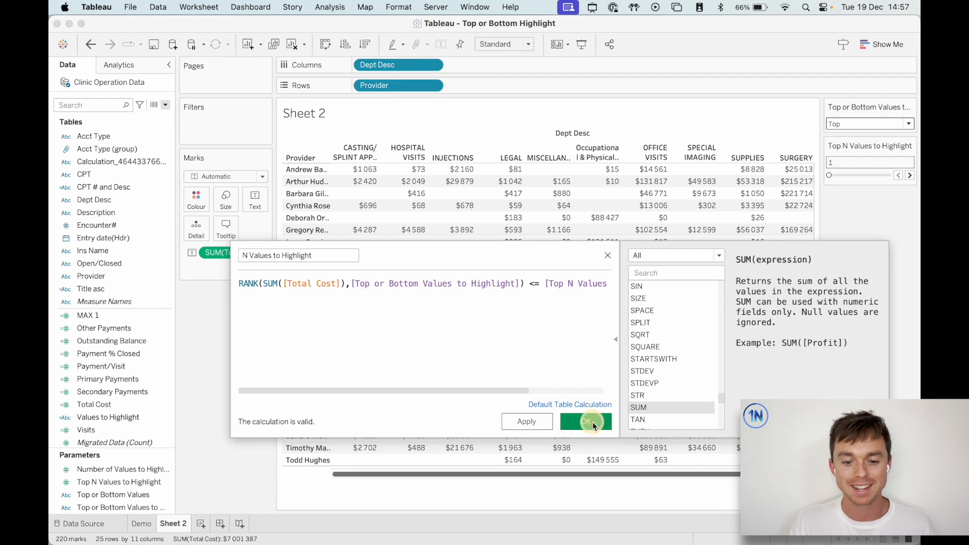
{"action": "left_click", "coordinate": [585, 421]}
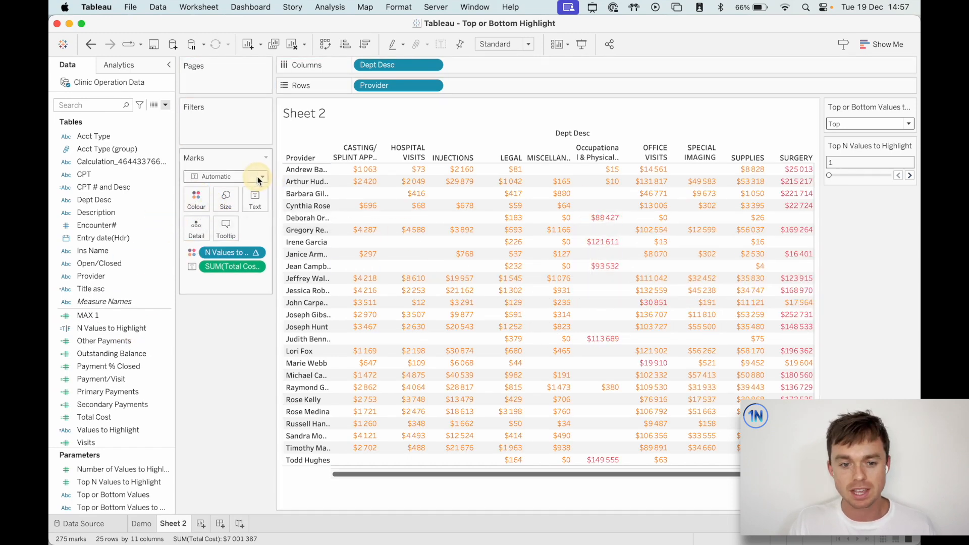
Step: Change the mark type from Automatic to Square for the coloured cost cells
{"action": "left_click", "coordinate": [257, 176]}
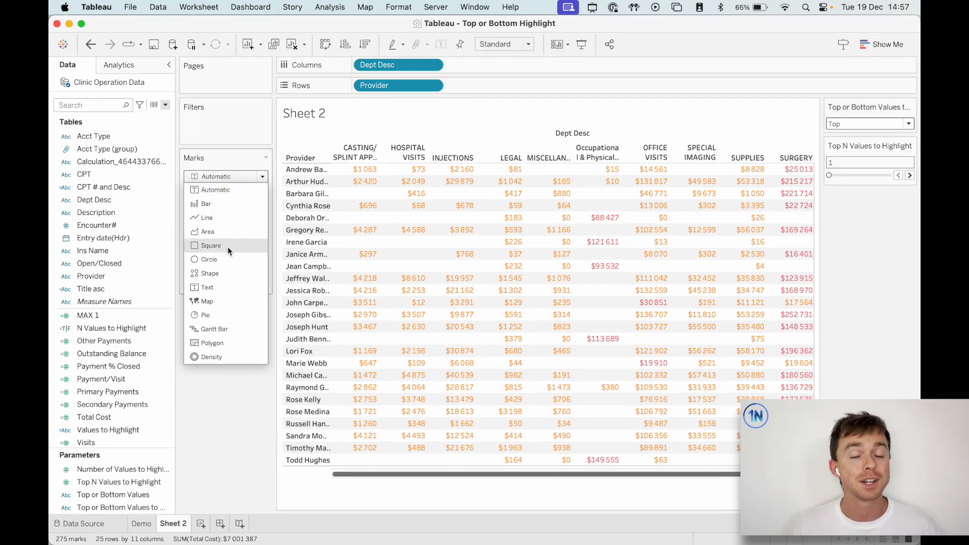
{"action": "left_click", "coordinate": [211, 245]}
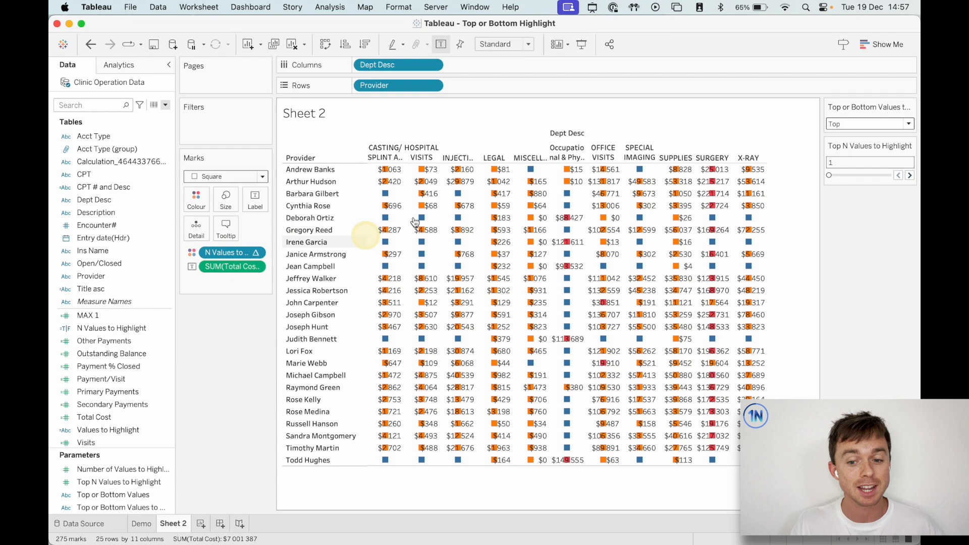
{"action": "mouse_move", "coordinate": [567, 267]}
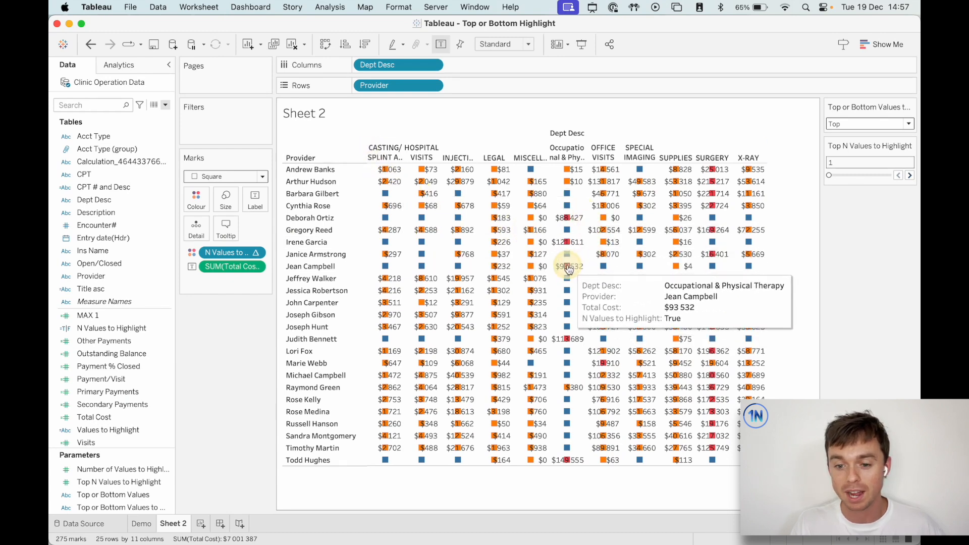
{"action": "mouse_move", "coordinate": [425, 180]}
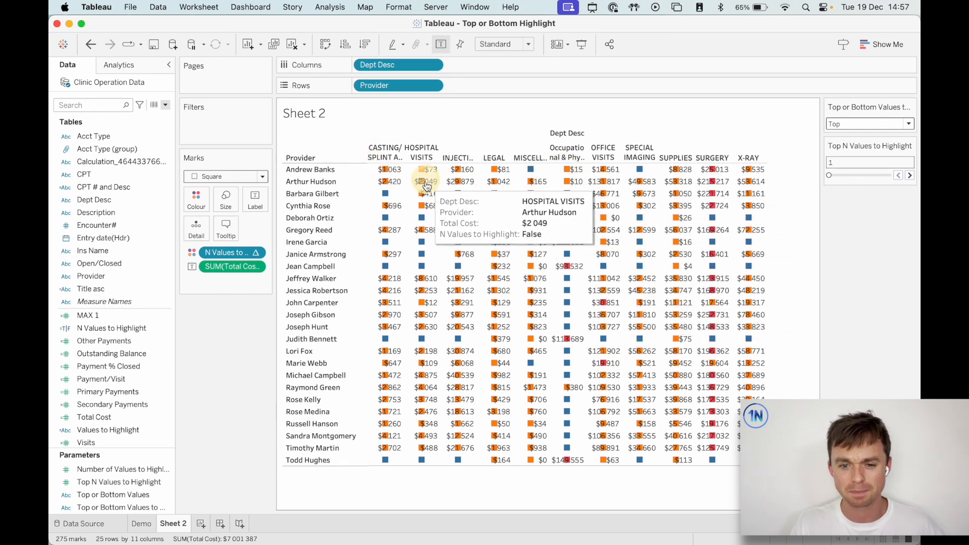
{"action": "mouse_move", "coordinate": [390, 388]}
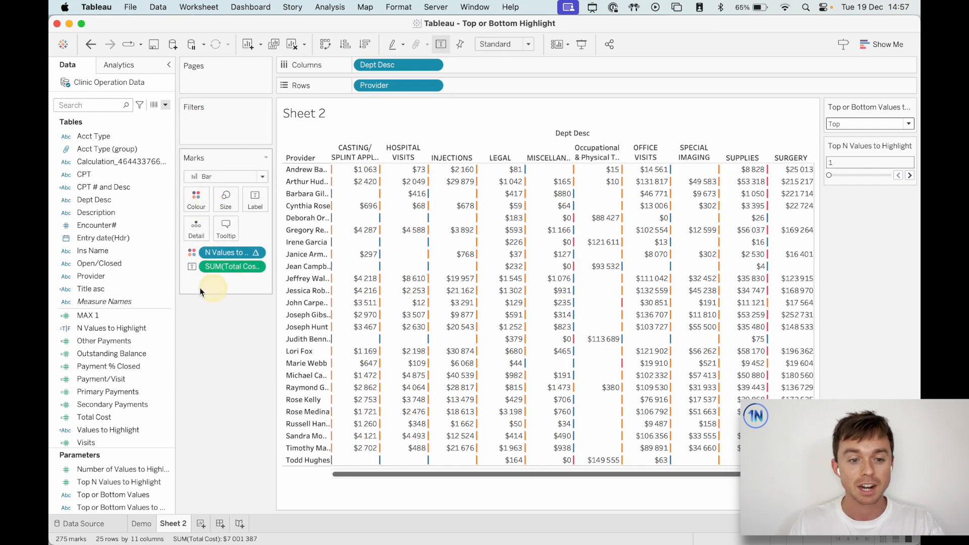
Step: Review the MAX 1 calculation as MAX(1) and close it unchanged for sizing the bars
{"action": "right_click", "coordinate": [86, 315]}
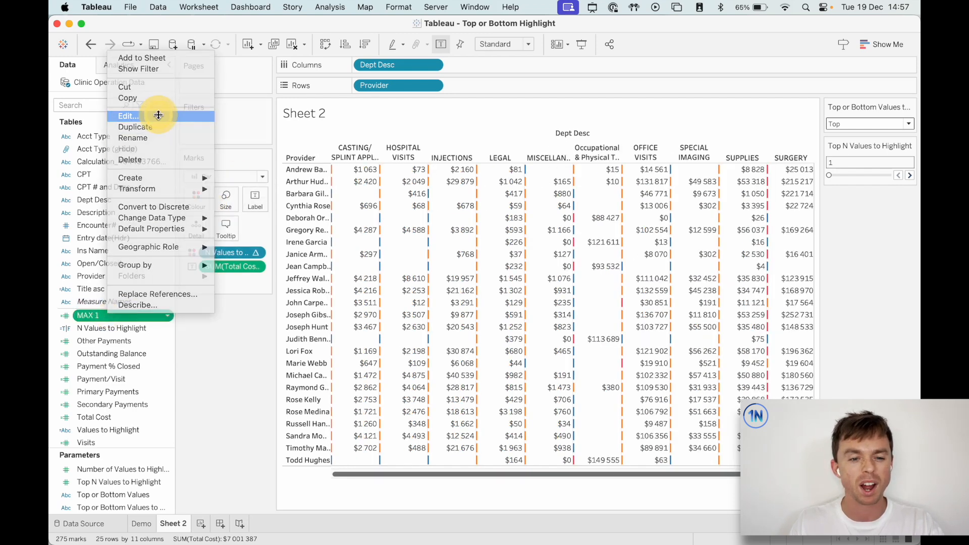
{"action": "left_click", "coordinate": [128, 116]}
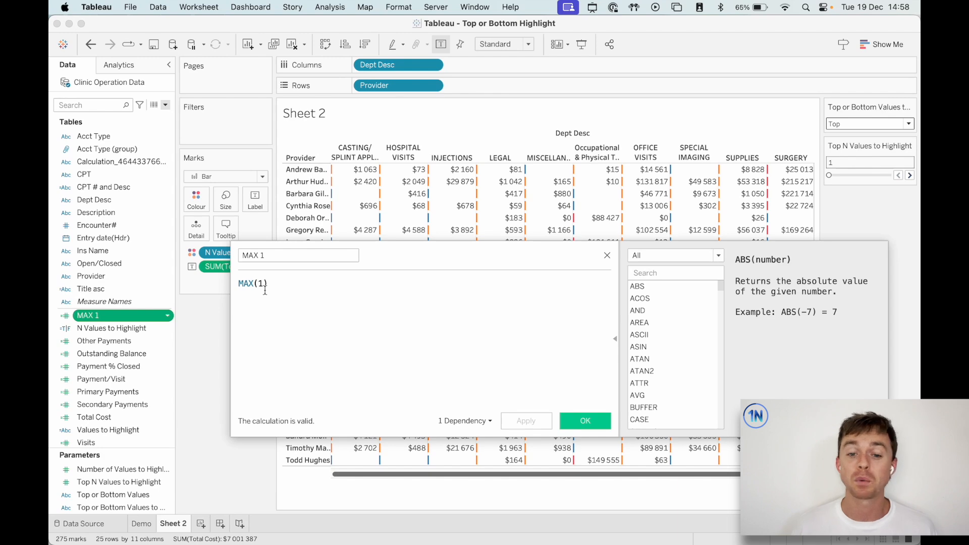
{"action": "left_click", "coordinate": [584, 421]}
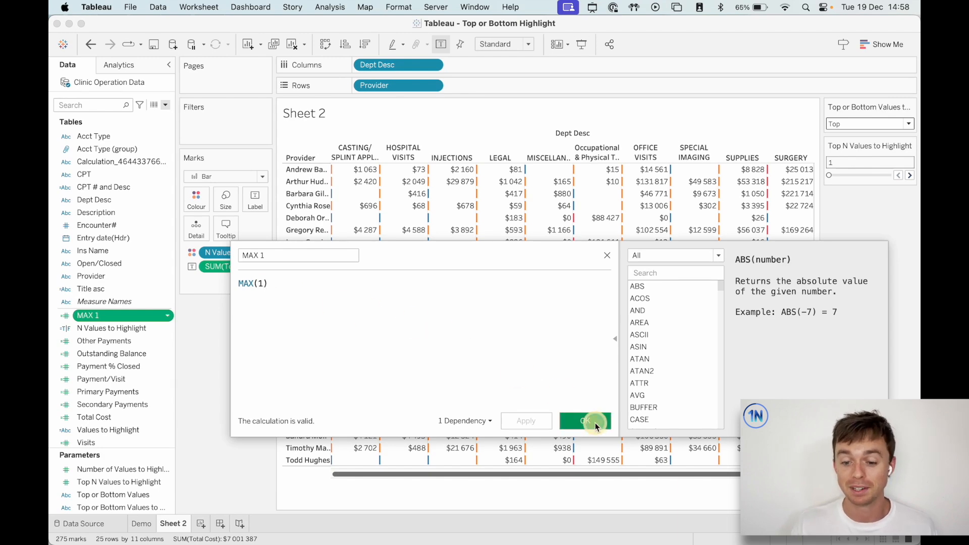
{"action": "left_click", "coordinate": [584, 420]}
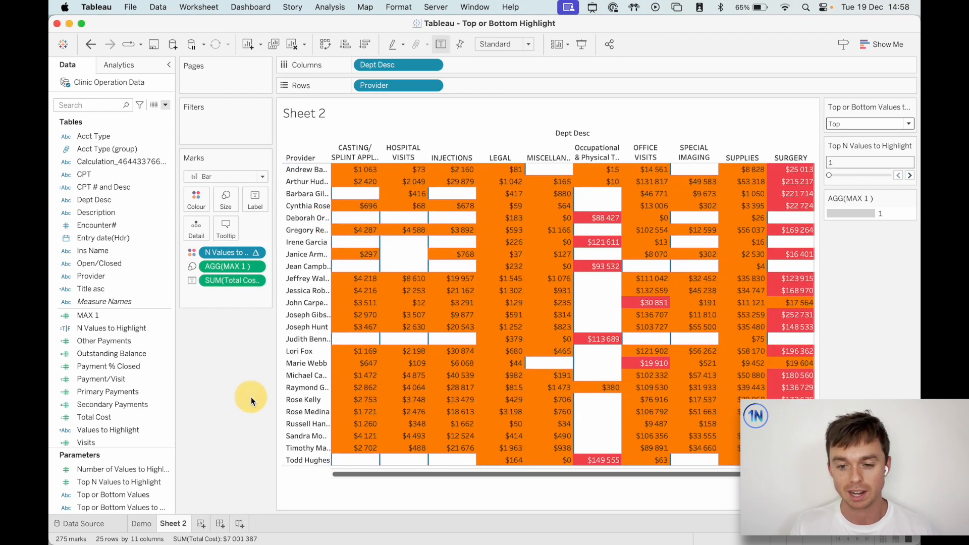
{"action": "mouse_move", "coordinate": [197, 198]}
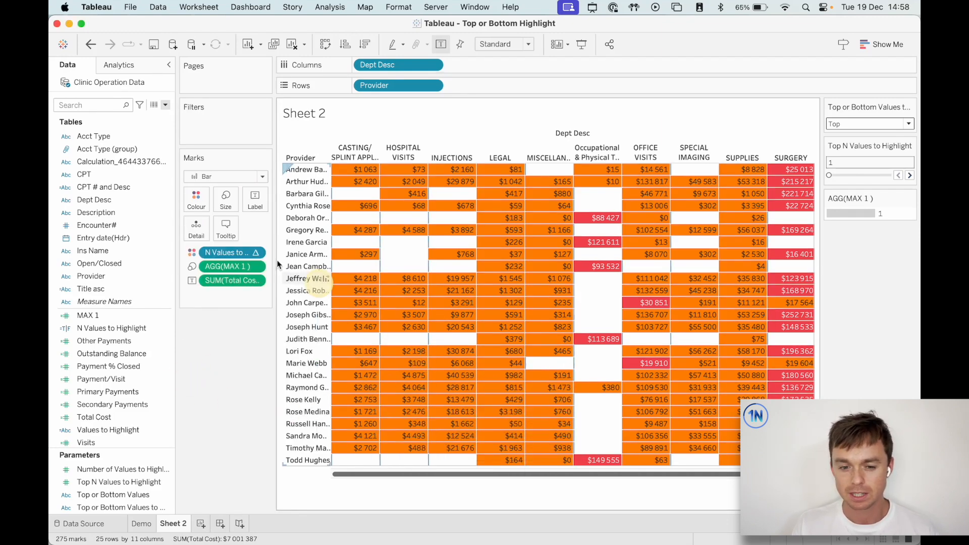
Step: Show the N Values to Highlight colour legend and edit its colours, selecting False
{"action": "left_click", "coordinate": [329, 7]}
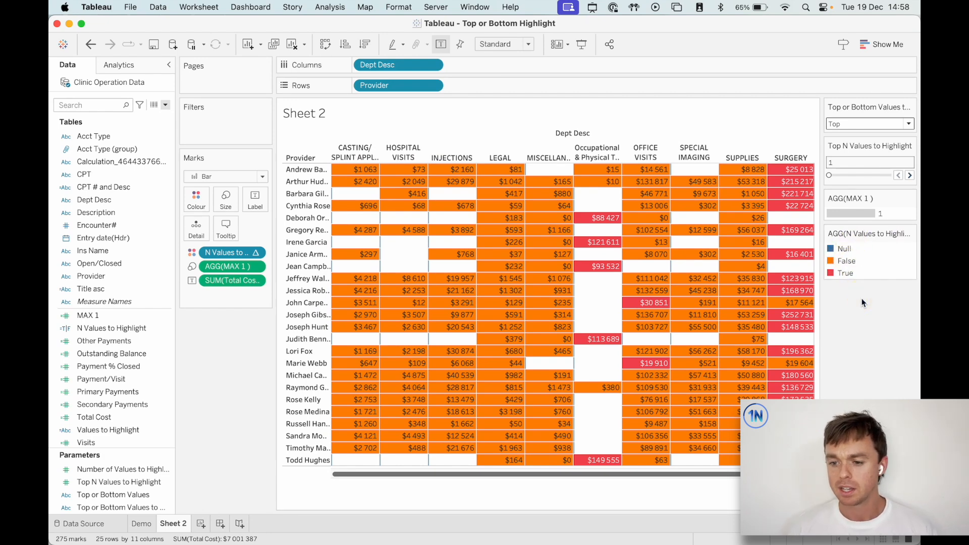
{"action": "left_click", "coordinate": [842, 248]}
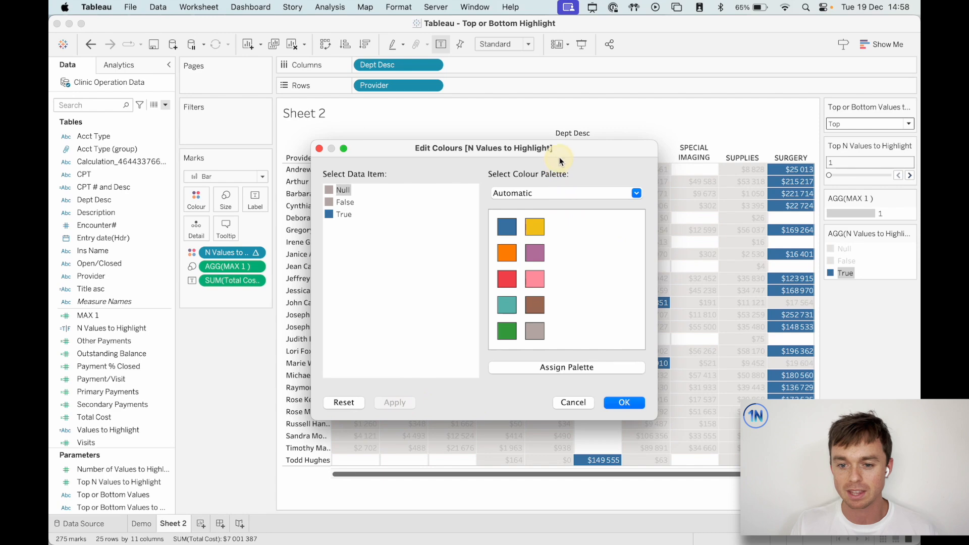
{"action": "left_click", "coordinate": [623, 403]}
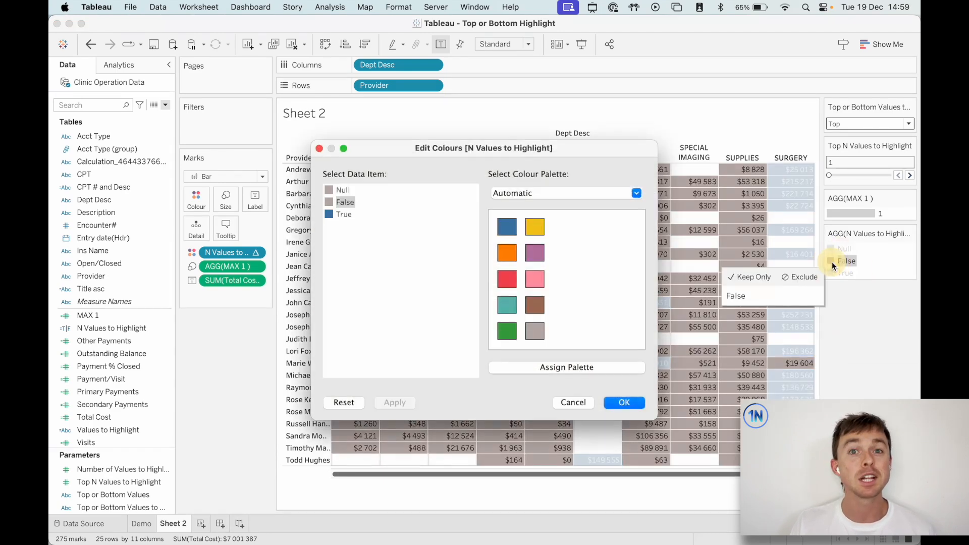
{"action": "left_click", "coordinate": [634, 193]}
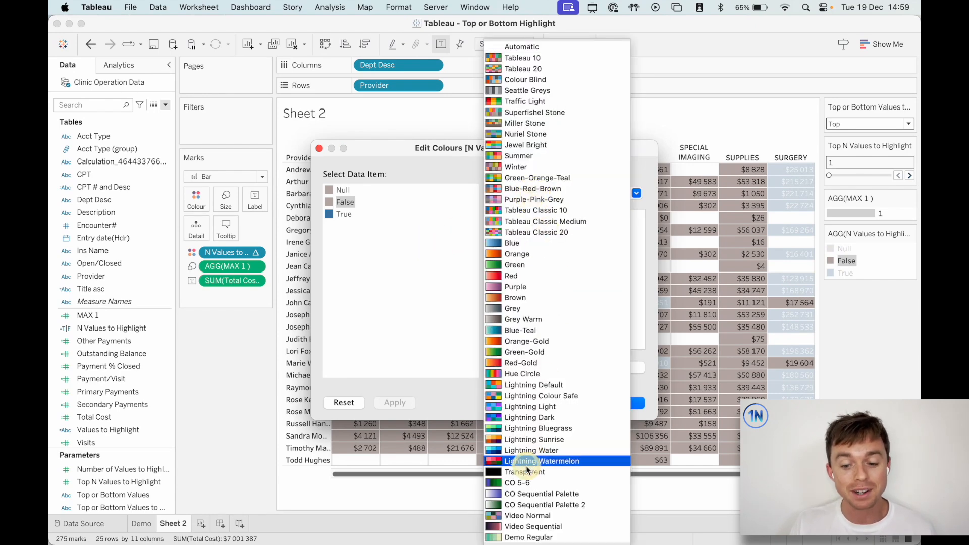
Step: Assign the Transparent palette to False and Null so only True cells stay blue, and confirm
{"action": "left_click", "coordinate": [524, 472]}
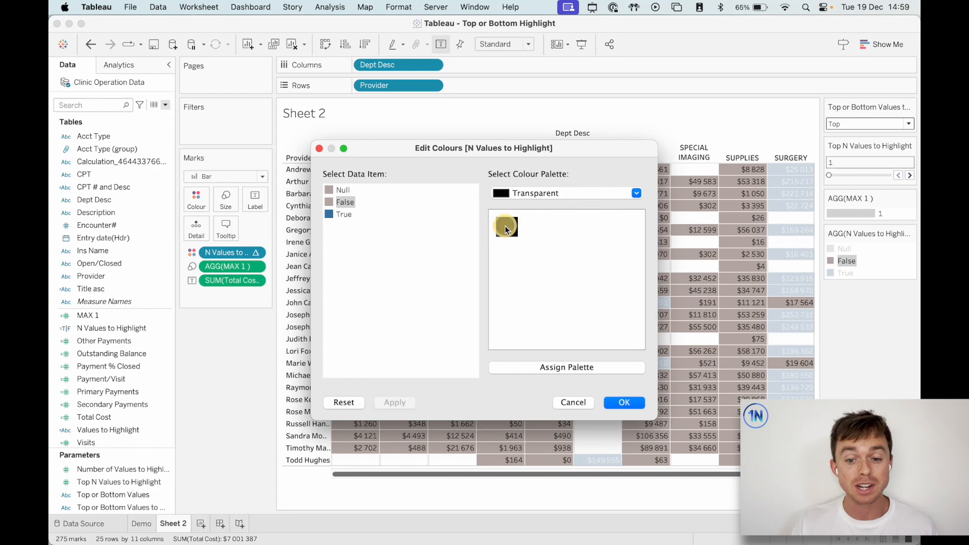
{"action": "left_click", "coordinate": [343, 190]}
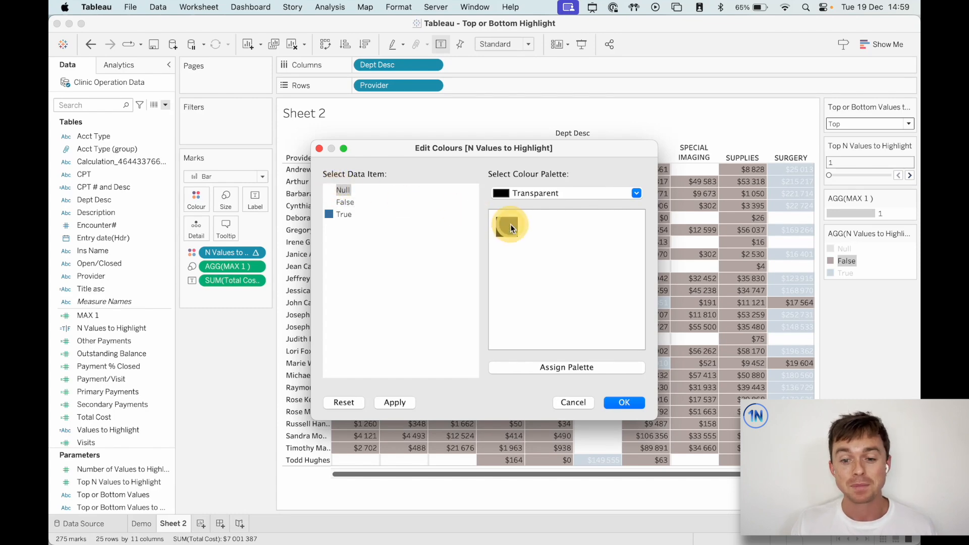
{"action": "left_click", "coordinate": [510, 227]}
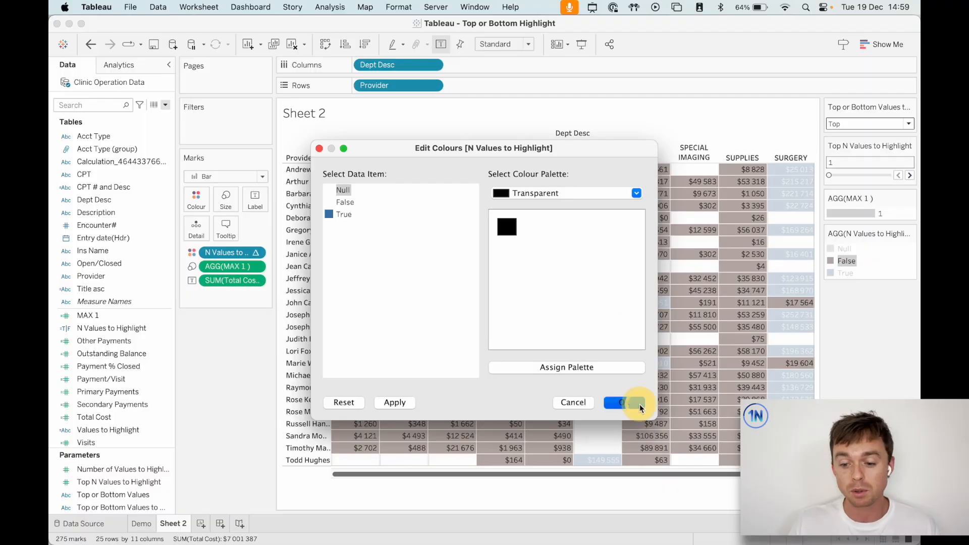
{"action": "left_click", "coordinate": [623, 402]}
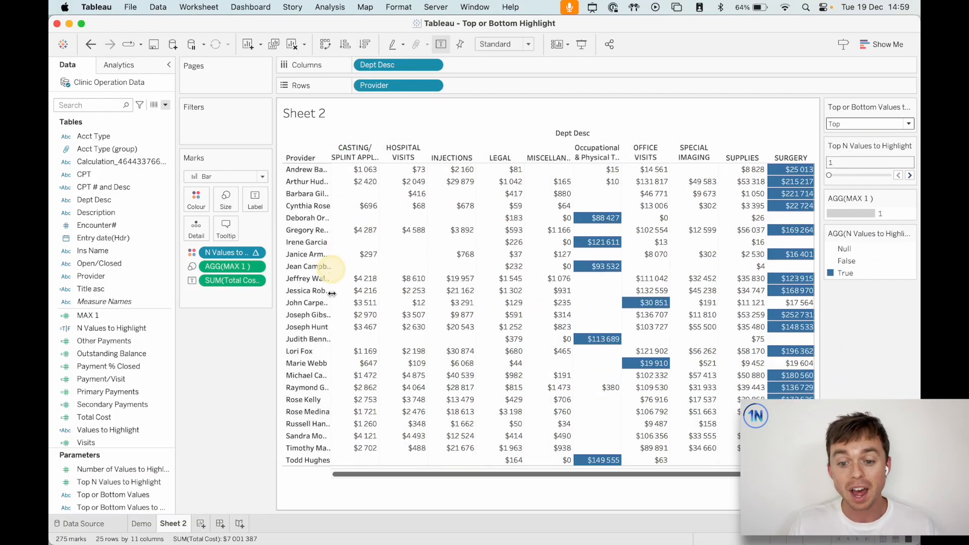
{"action": "mouse_move", "coordinate": [646, 278]}
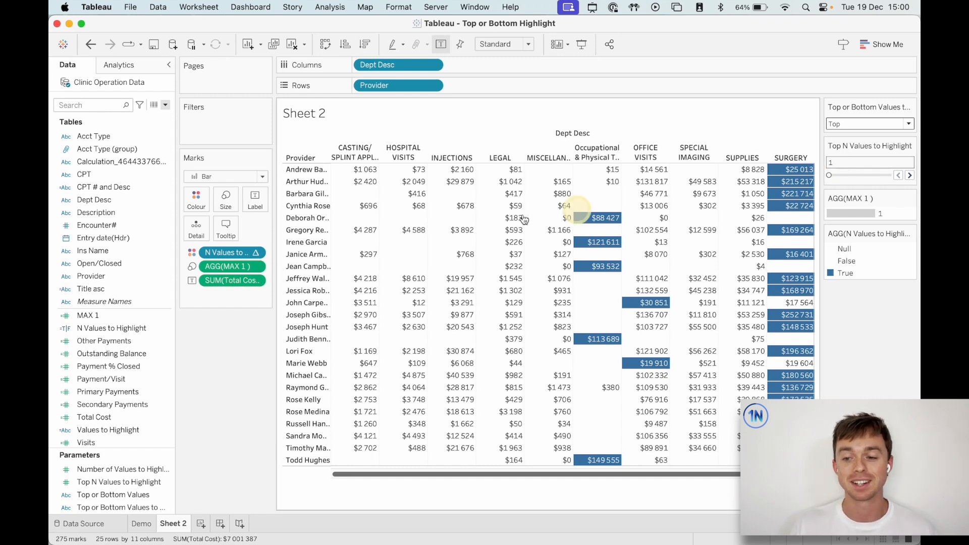
{"action": "mouse_move", "coordinate": [227, 252]}
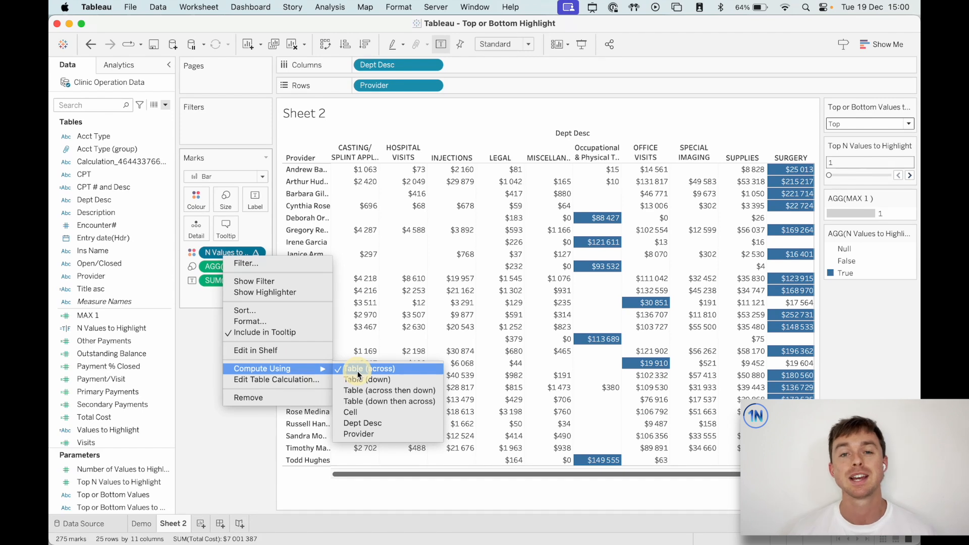
{"action": "mouse_move", "coordinate": [368, 368]}
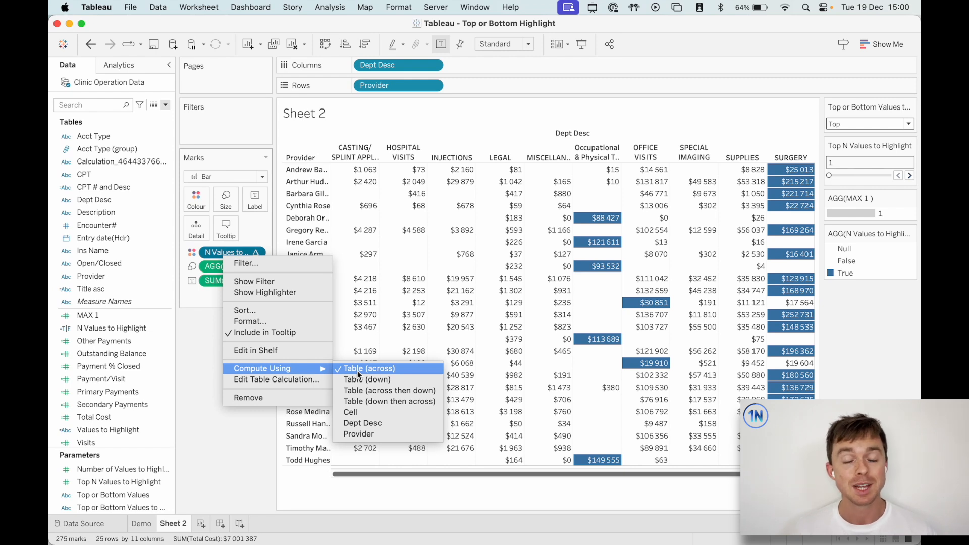
{"action": "mouse_move", "coordinate": [390, 389]}
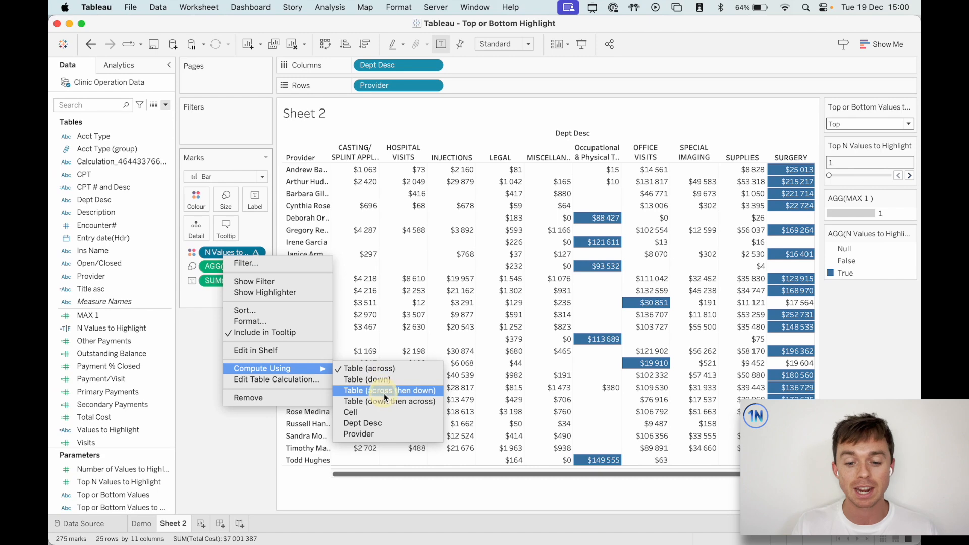
Step: Compute the ranking using Table (across then down) so one highest cell stays blue
{"action": "left_click", "coordinate": [390, 390]}
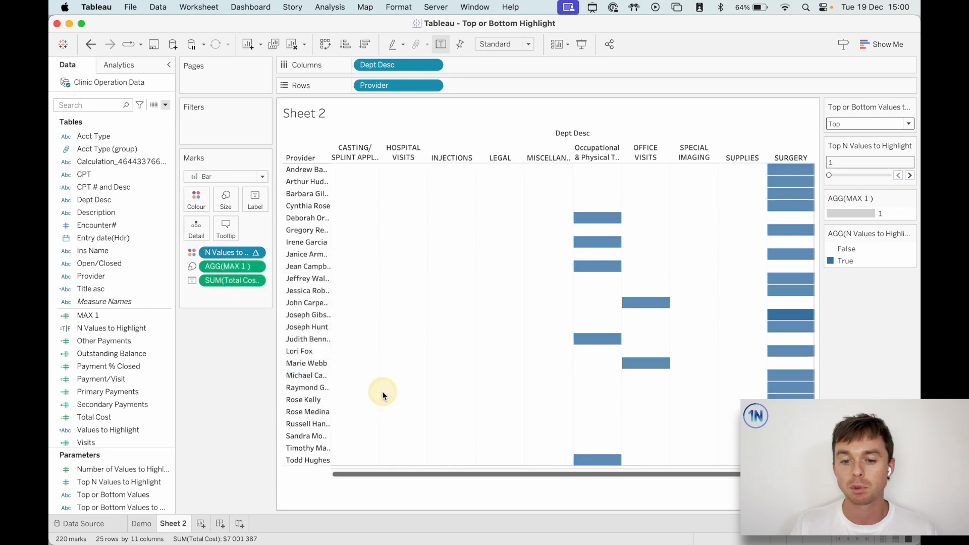
{"action": "mouse_move", "coordinate": [798, 315]}
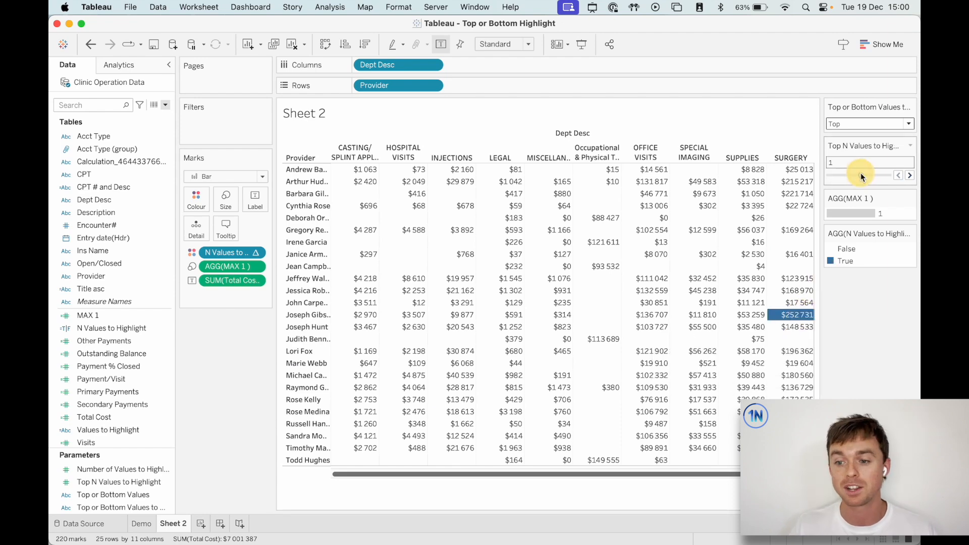
Step: Adjust the N value and toggle the Top/Bottom control to review bottom and top highlighted cells
{"action": "type", "text": "24"}
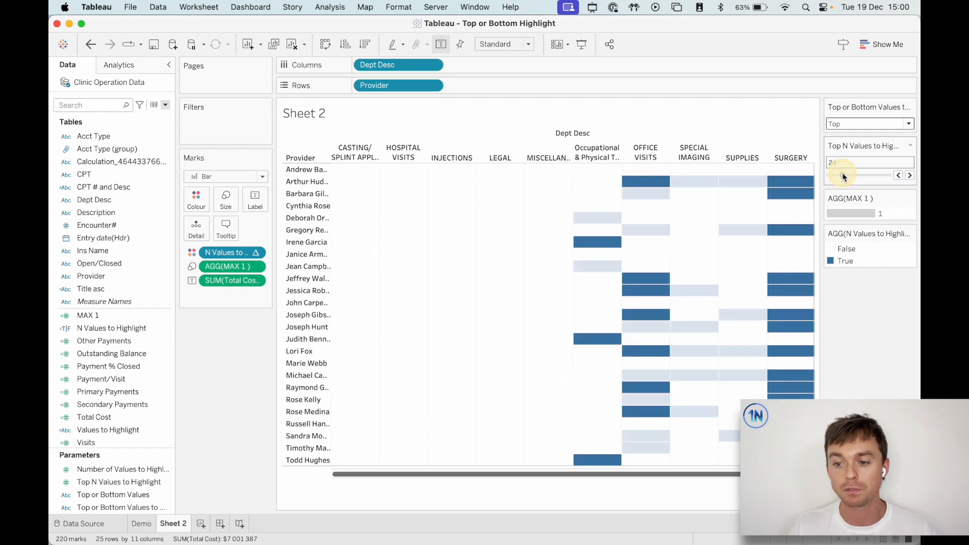
{"action": "left_click", "coordinate": [868, 123]}
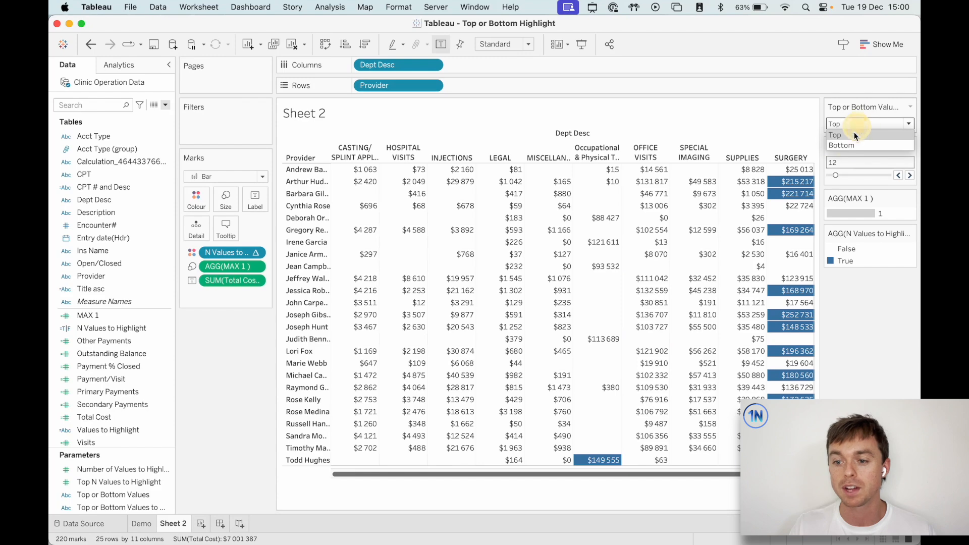
{"action": "left_click", "coordinate": [842, 145]}
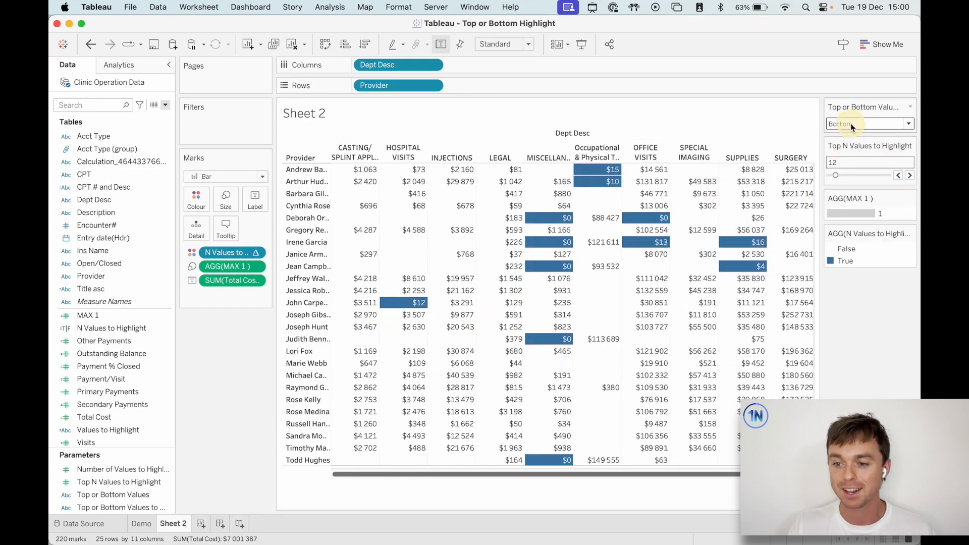
{"action": "left_click", "coordinate": [868, 123]}
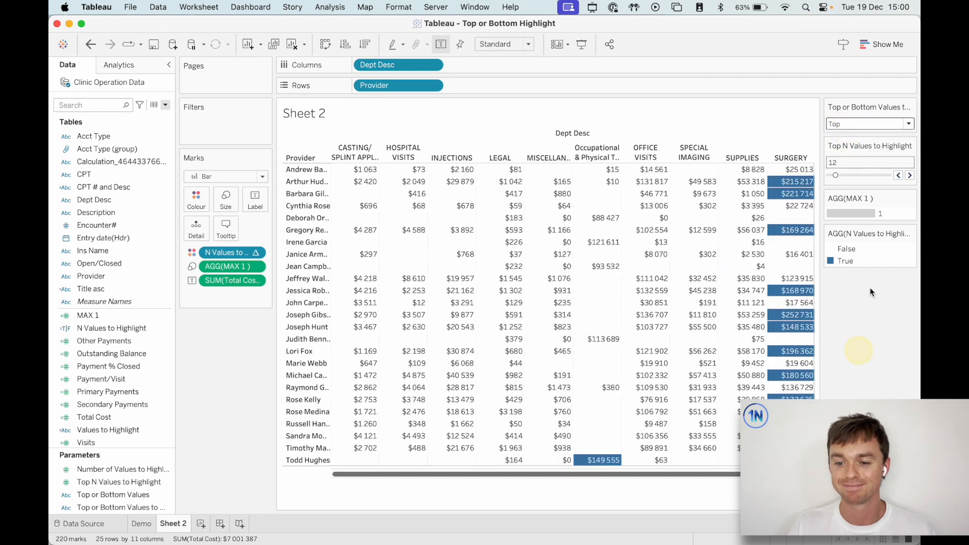
{"action": "left_click", "coordinate": [869, 123]}
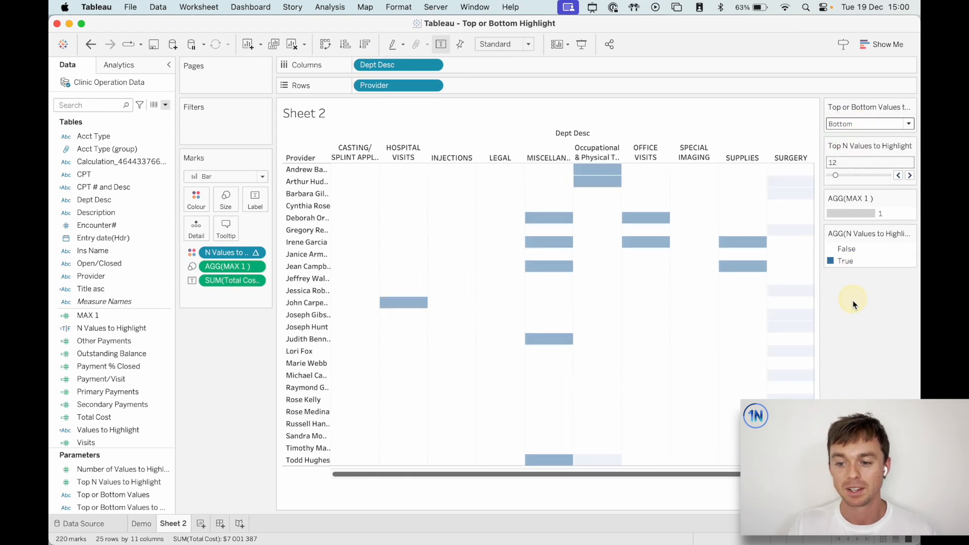
{"action": "left_click", "coordinate": [868, 123]}
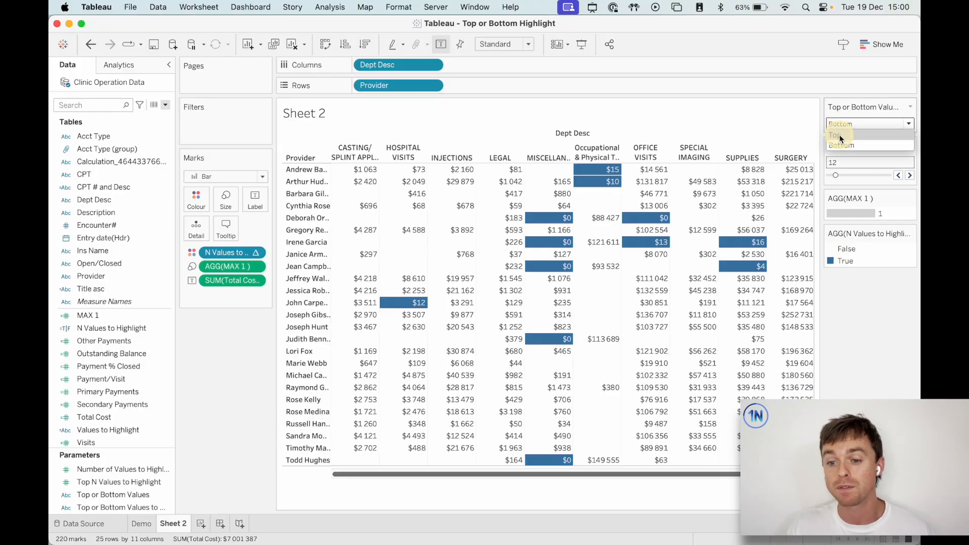
{"action": "left_click", "coordinate": [838, 135]}
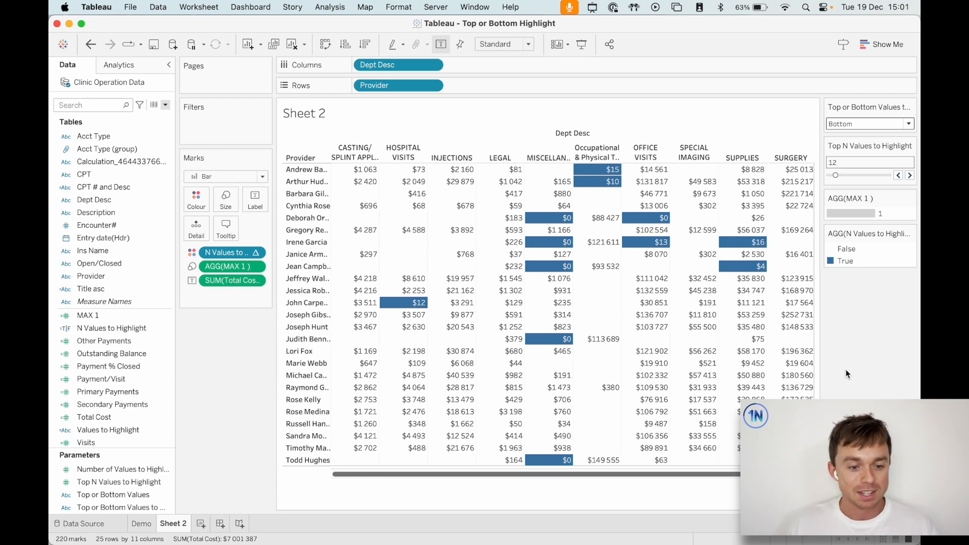
Step: Edit the N Values to Highlight calculation and enlarge the editor to view its RANK formula
{"action": "right_click", "coordinate": [112, 327]}
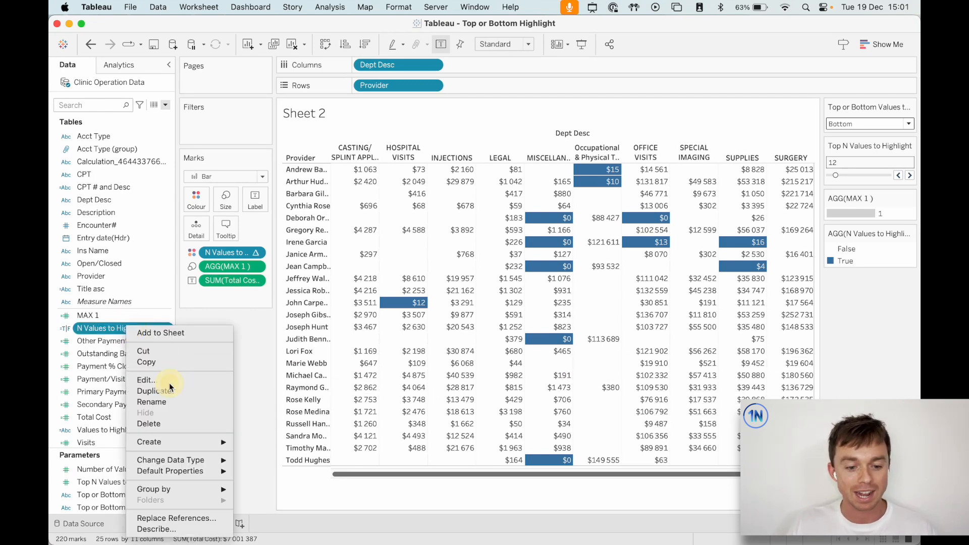
{"action": "left_click", "coordinate": [147, 380]}
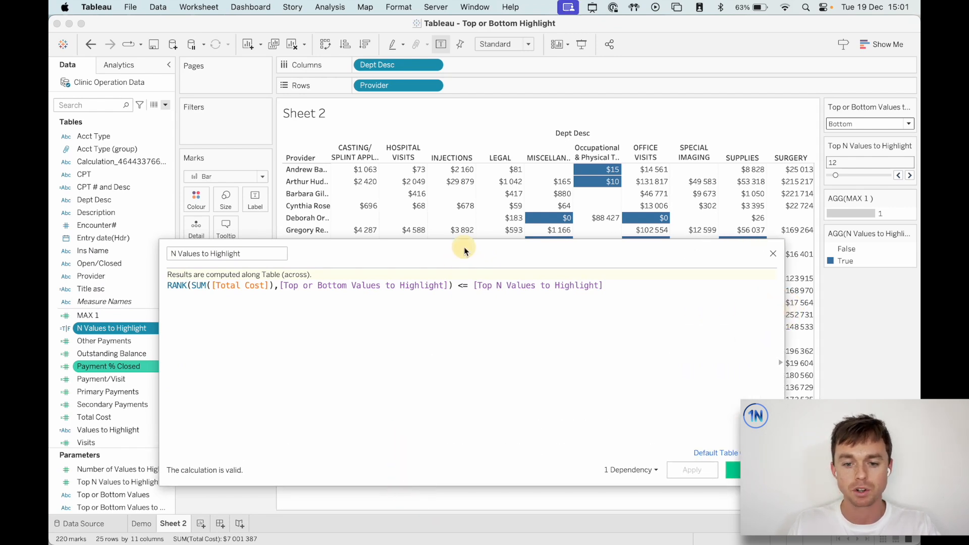
{"action": "left_click_drag", "start_coordinate": [464, 253], "coordinate": [500, 255]}
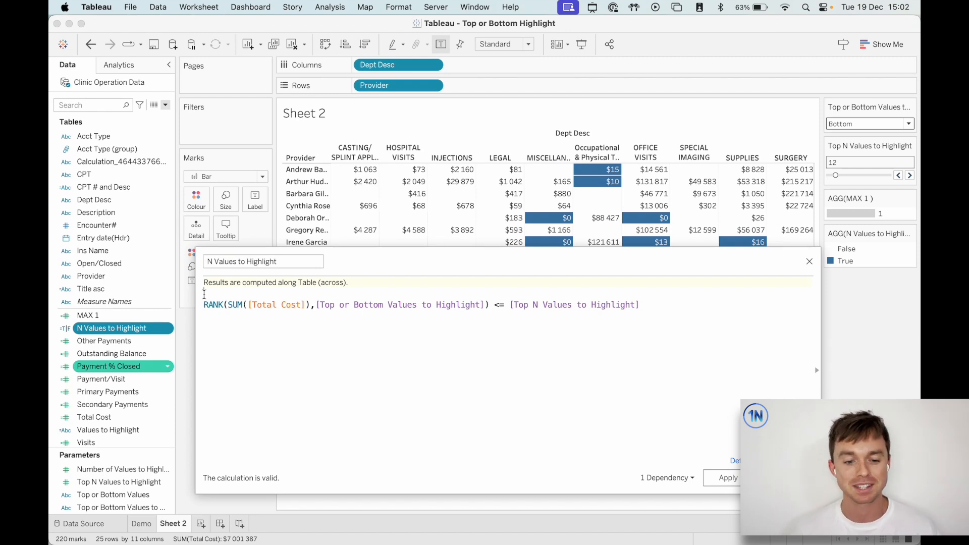
Step: Begin the formula with IF [Top or Bottom Values to Highlight] = 'desc', checking the parameter's settings
{"action": "type", "text": "IF"}
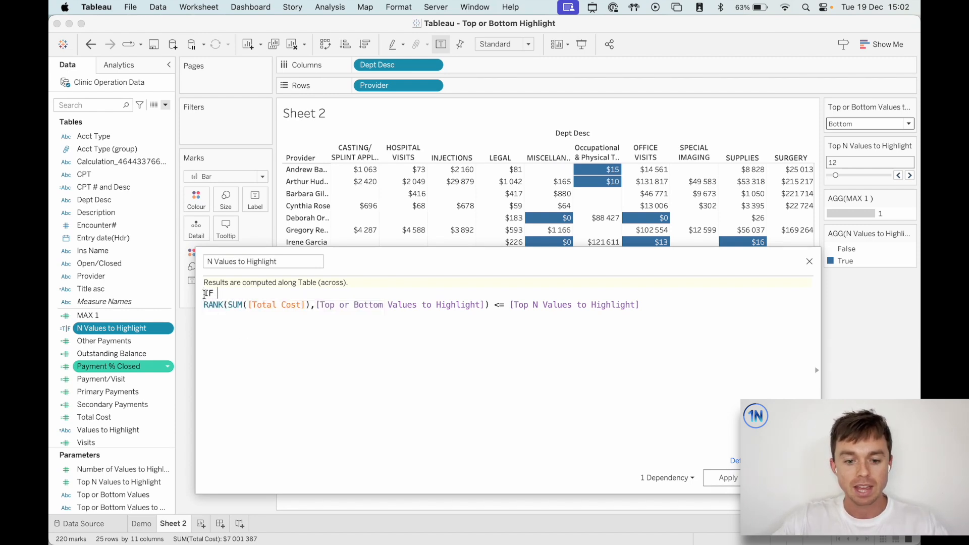
{"action": "type", "text": "Top"}
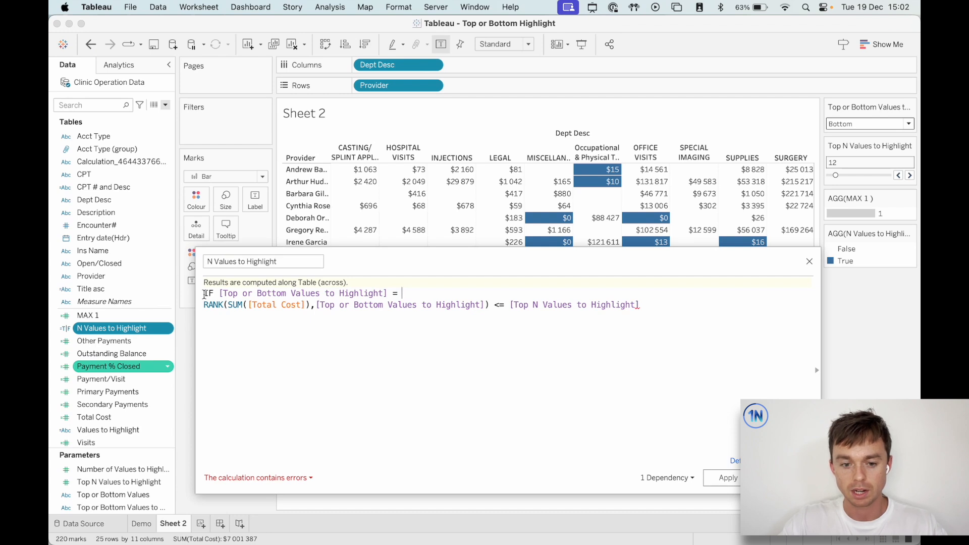
{"action": "type", "text": "'desc"}
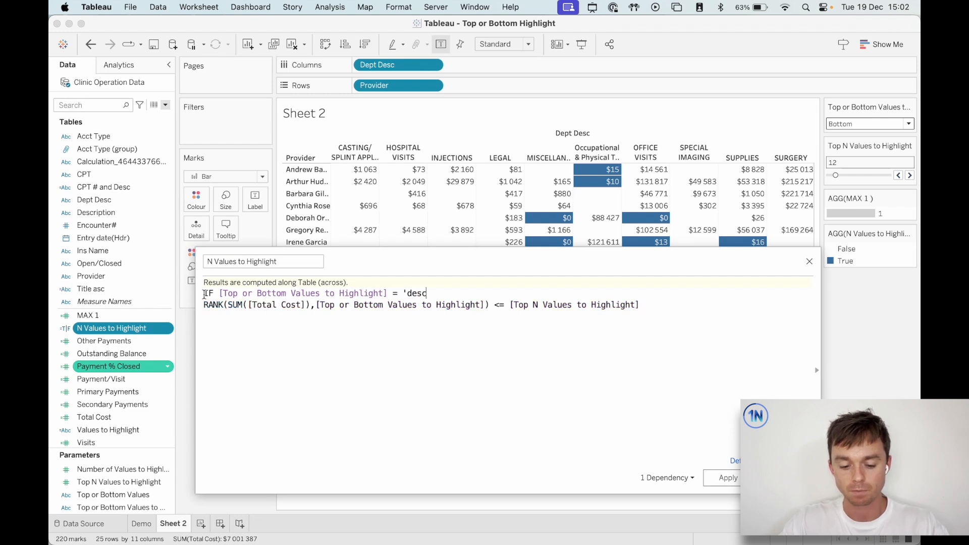
{"action": "type", "text": "'"}
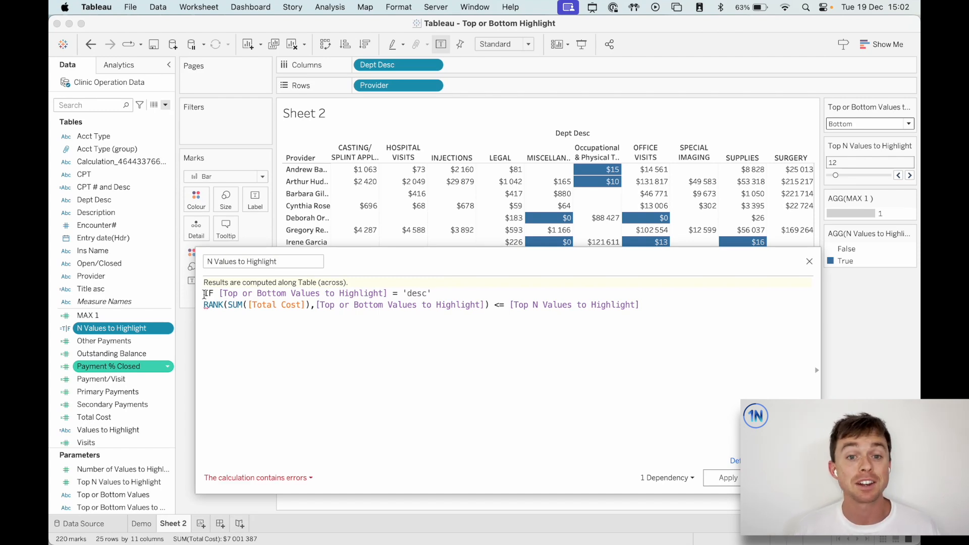
{"action": "left_click", "coordinate": [868, 123]}
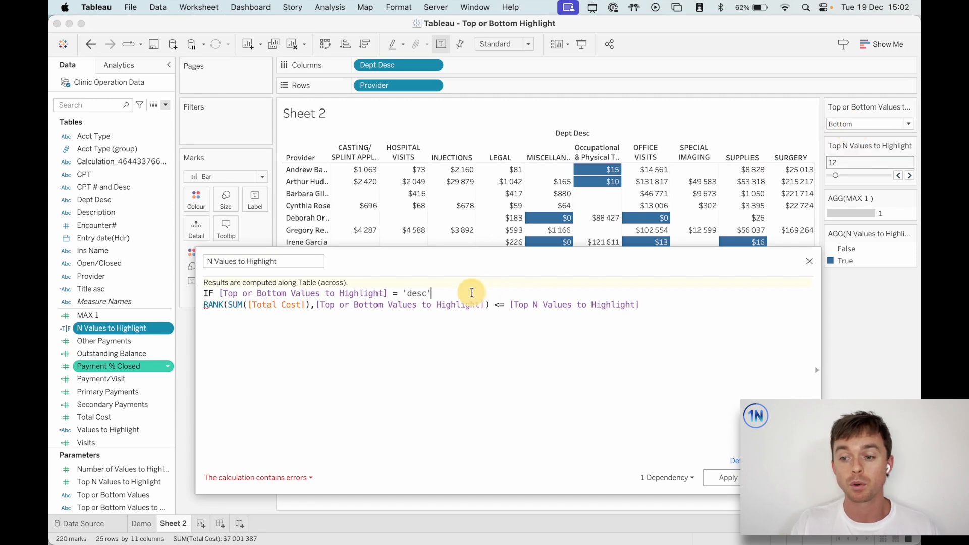
{"action": "mouse_move", "coordinate": [383, 332]}
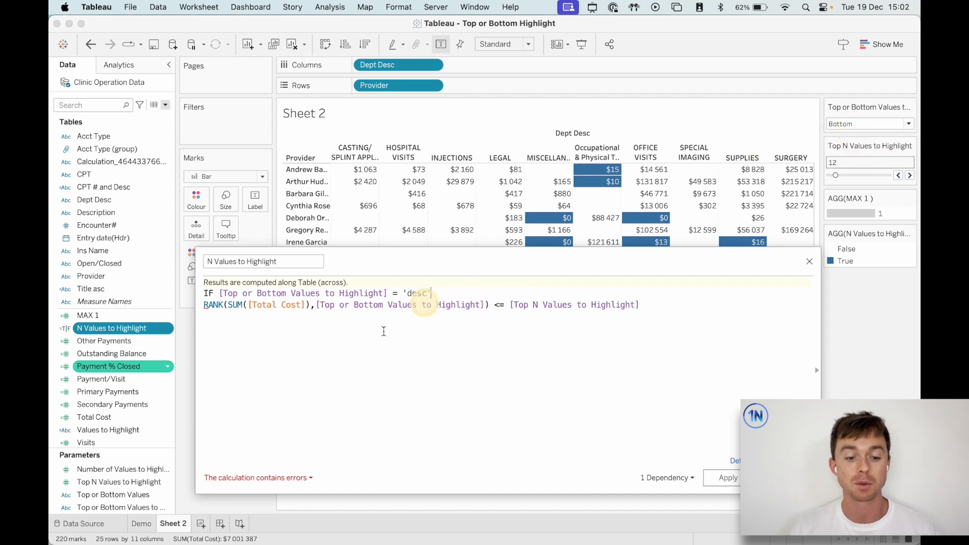
{"action": "right_click", "coordinate": [117, 508]}
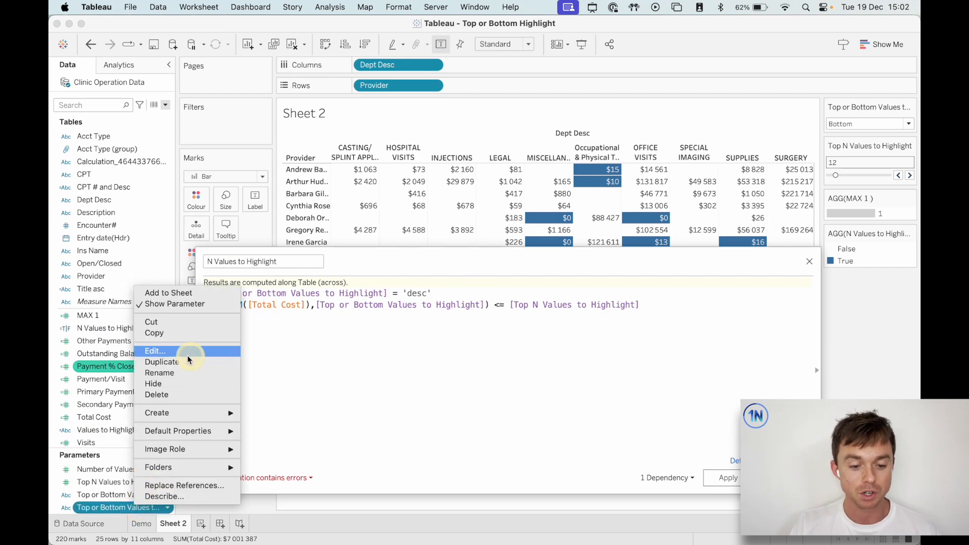
{"action": "left_click", "coordinate": [154, 351]}
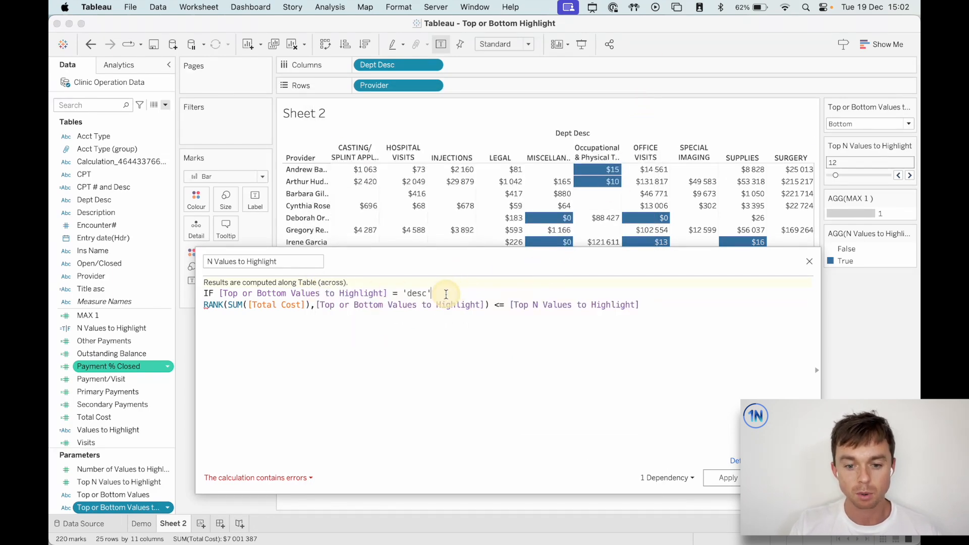
Step: Make the desc branch return 'Top Values' for top-N ranks, then start the ELSE branch
{"action": "type", "text": "T"}
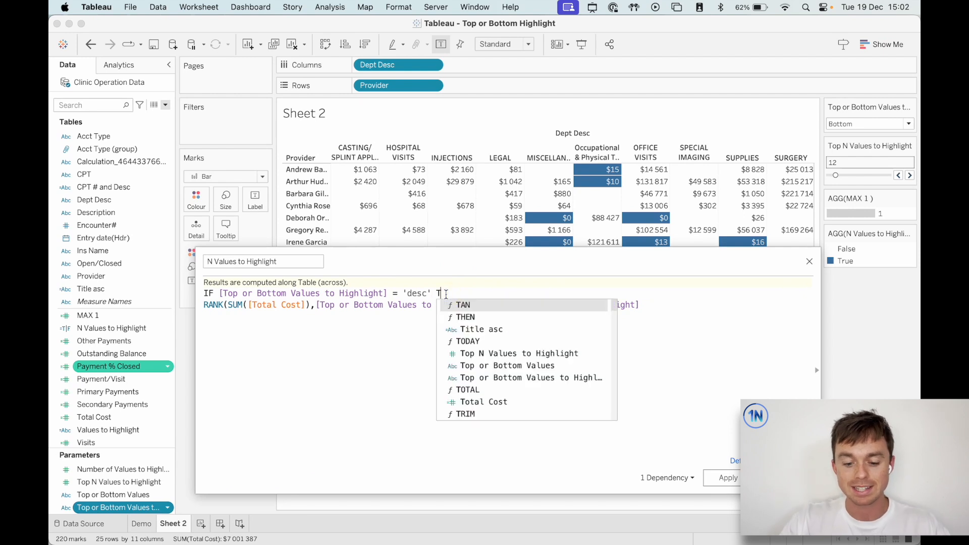
{"action": "type", "text": "THEN"}
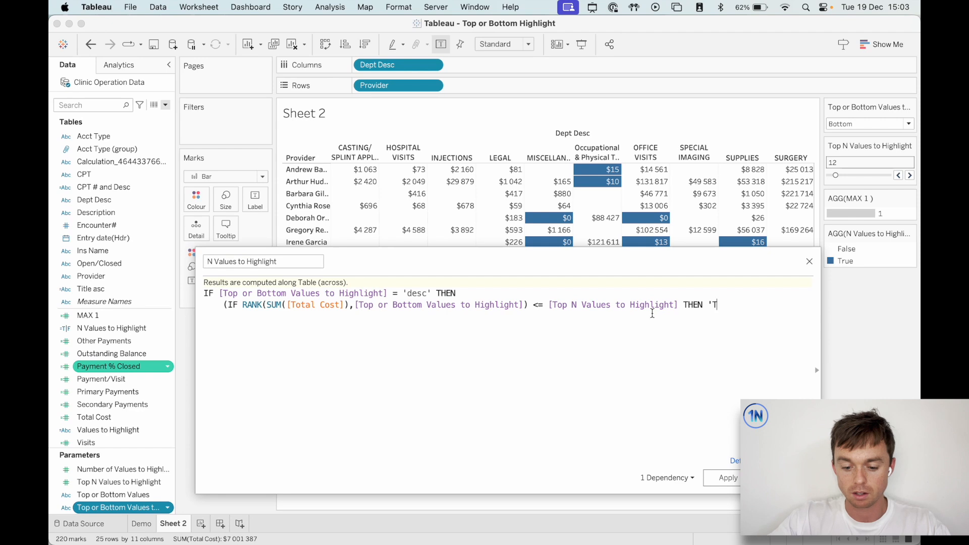
{"action": "type", "text": "op Value"}
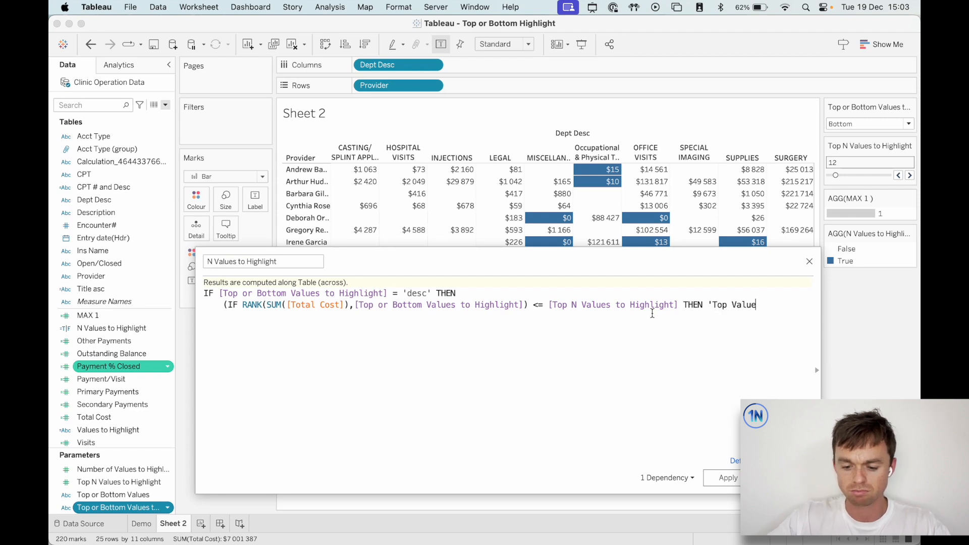
{"action": "type", "text": "s'"}
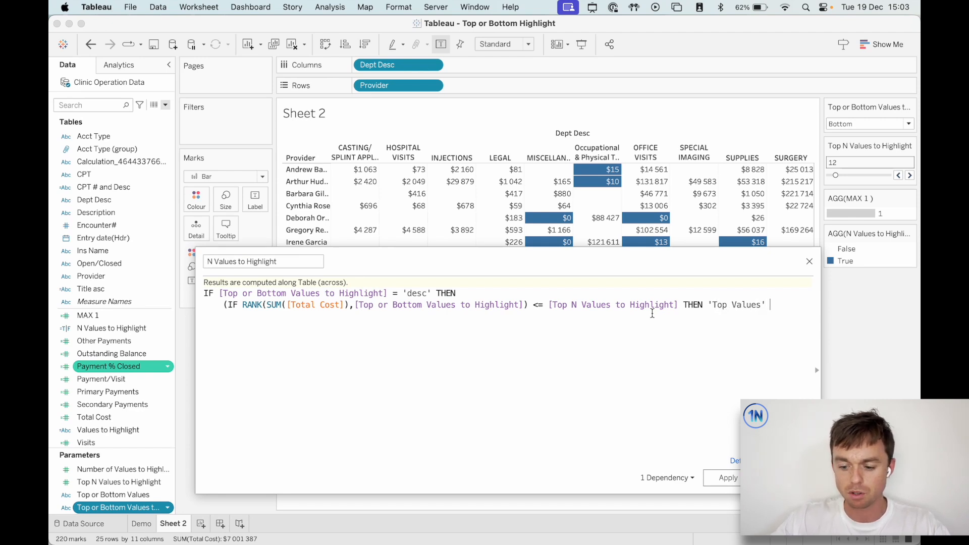
{"action": "type", "text": "END)"}
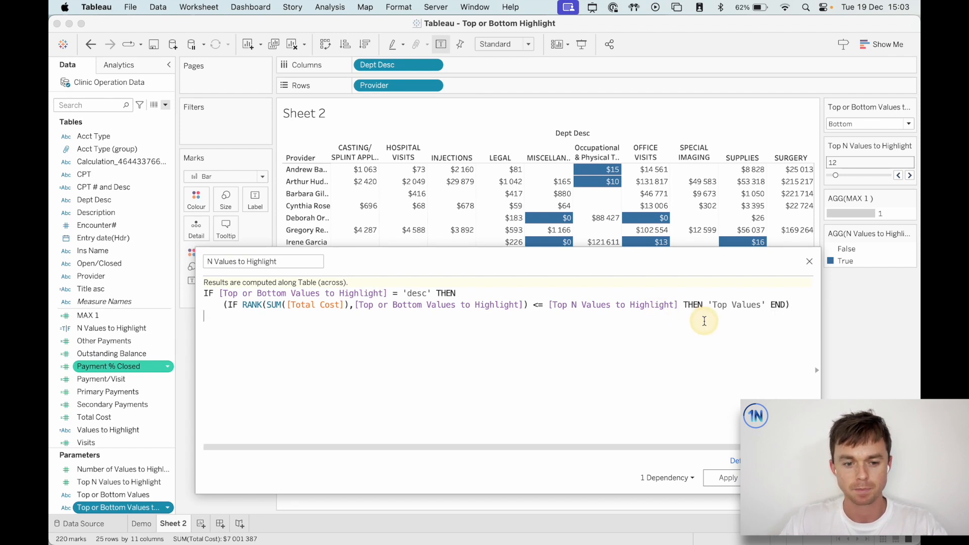
{"action": "type", "text": "ELS"}
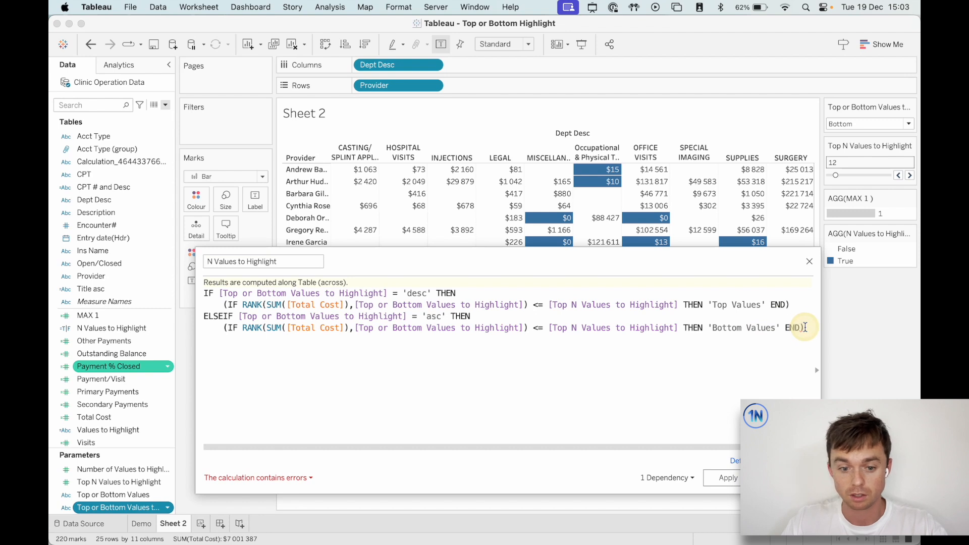
Step: Close the asc 'Bottom Values' branch with a final END so the formula validates
{"action": "type", "text": "END"}
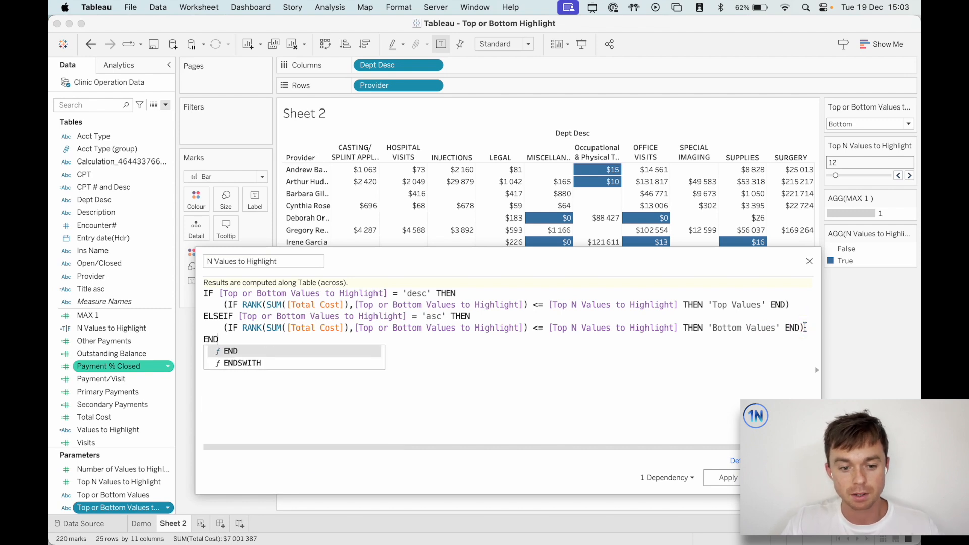
{"action": "left_click", "coordinate": [534, 417]}
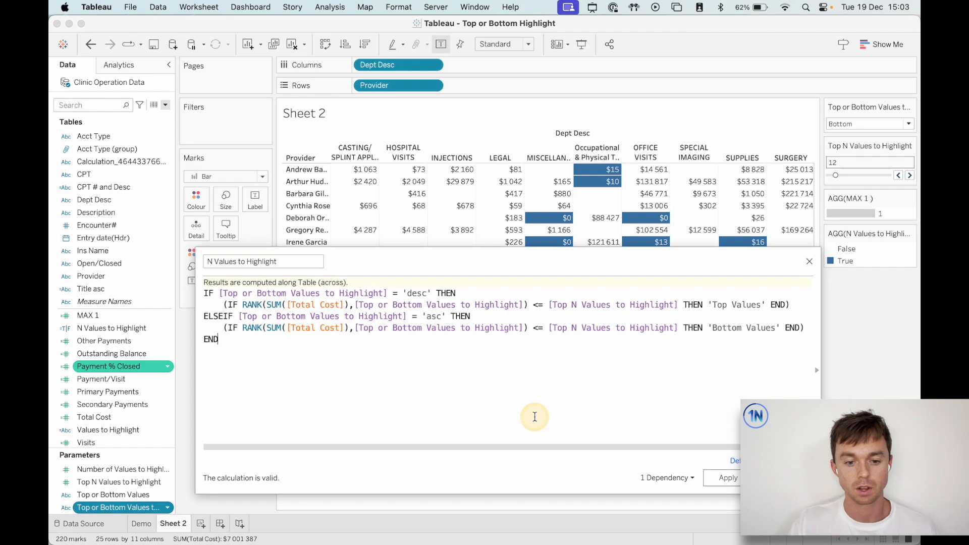
{"action": "mouse_move", "coordinate": [570, 418]}
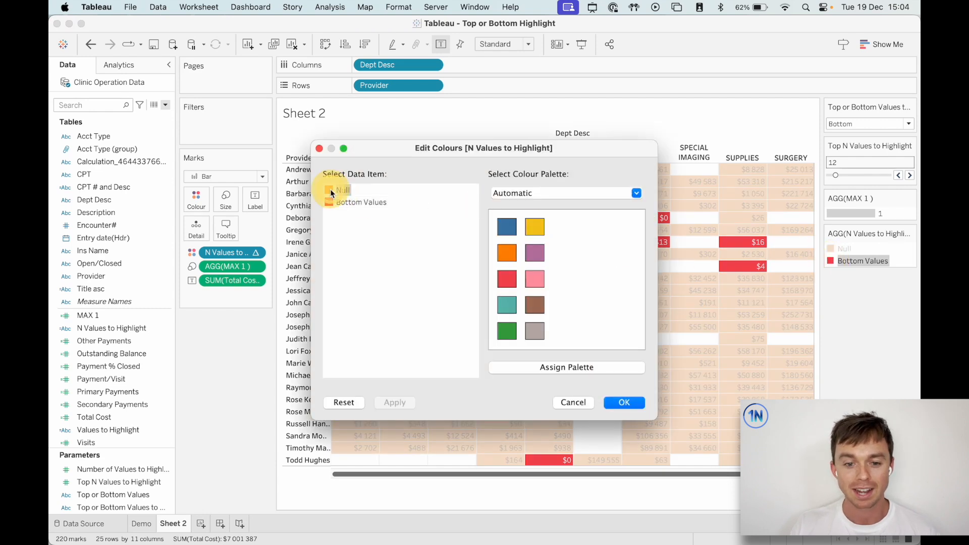
Step: Set the Null colour to the Transparent palette so unhighlighted cells disappear
{"action": "left_click", "coordinate": [635, 191]}
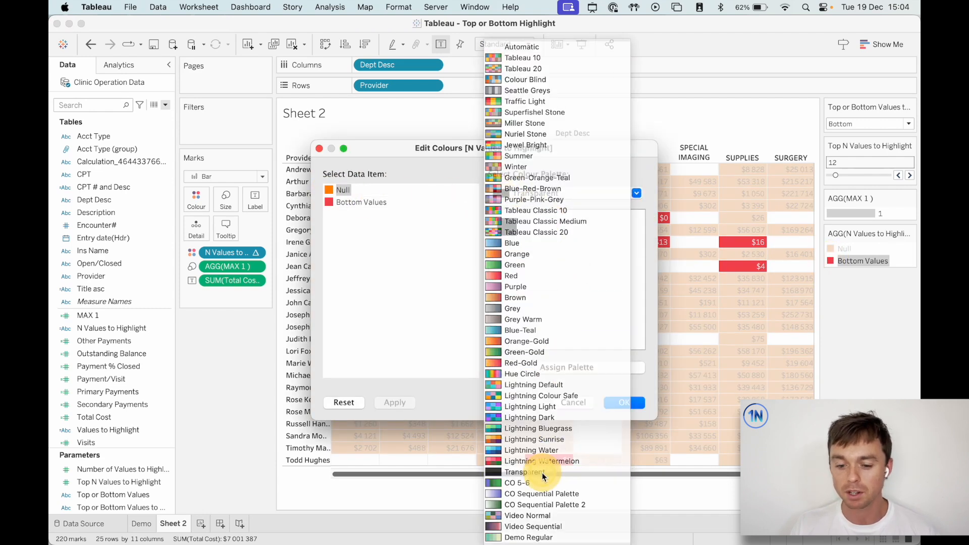
{"action": "left_click", "coordinate": [533, 471]}
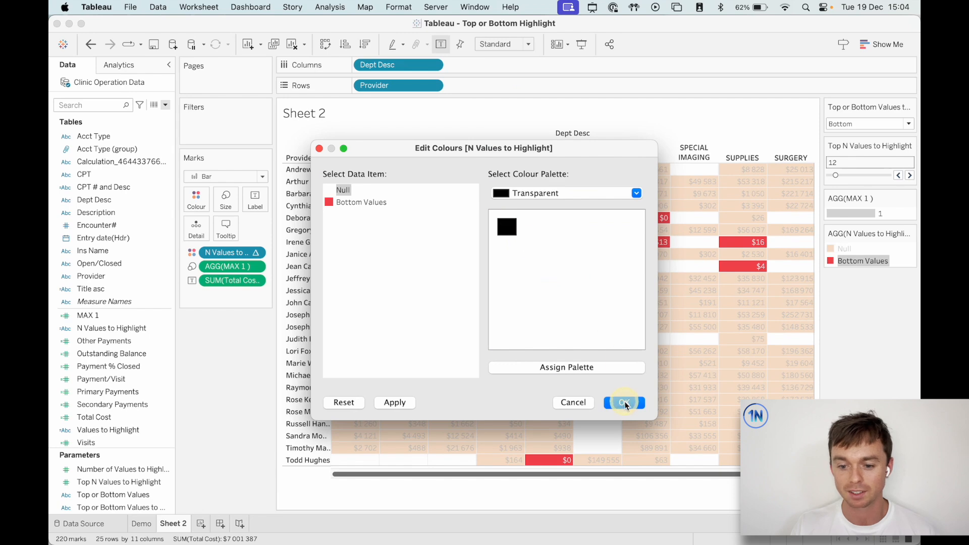
{"action": "left_click", "coordinate": [624, 402]}
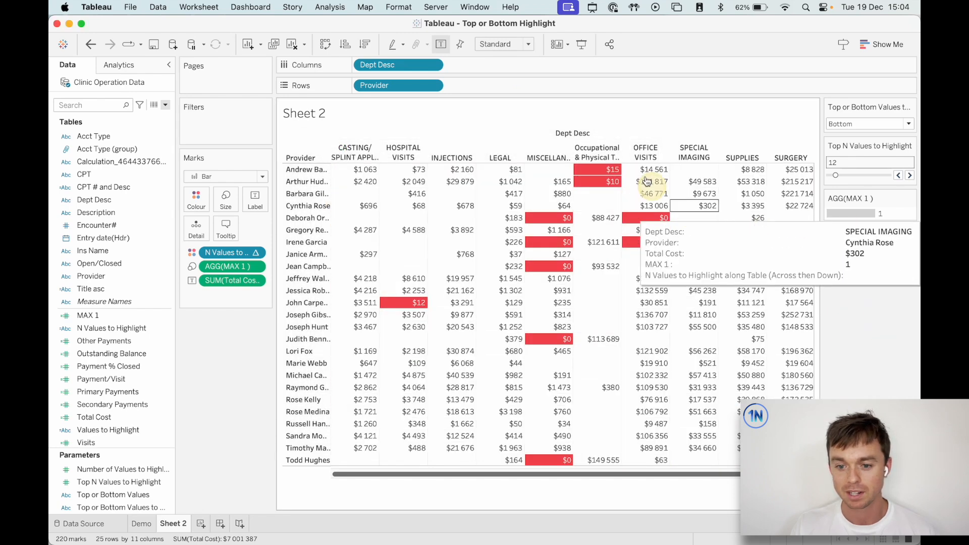
Step: Switch the parameter to Top so only the highest total cost is highlighted blue
{"action": "left_click", "coordinate": [868, 124]}
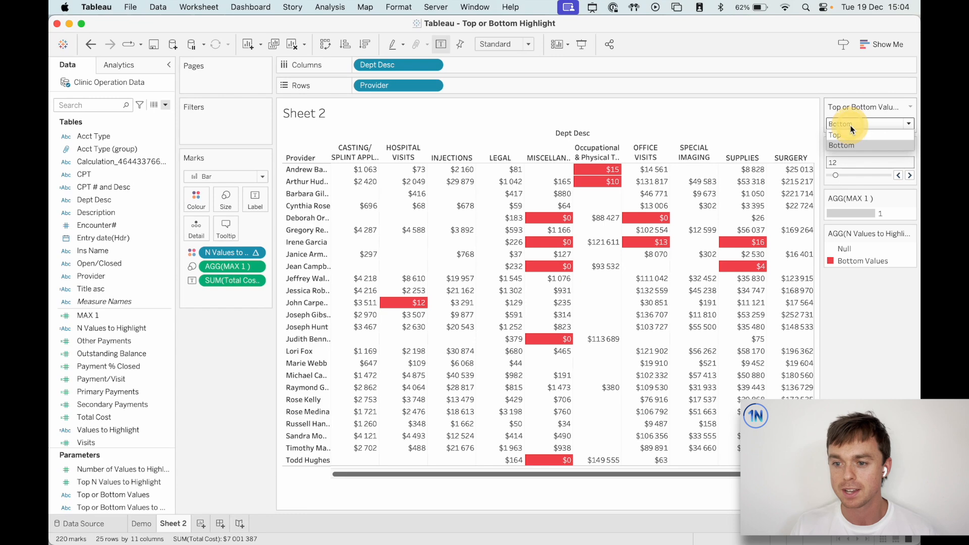
{"action": "left_click", "coordinate": [833, 134]}
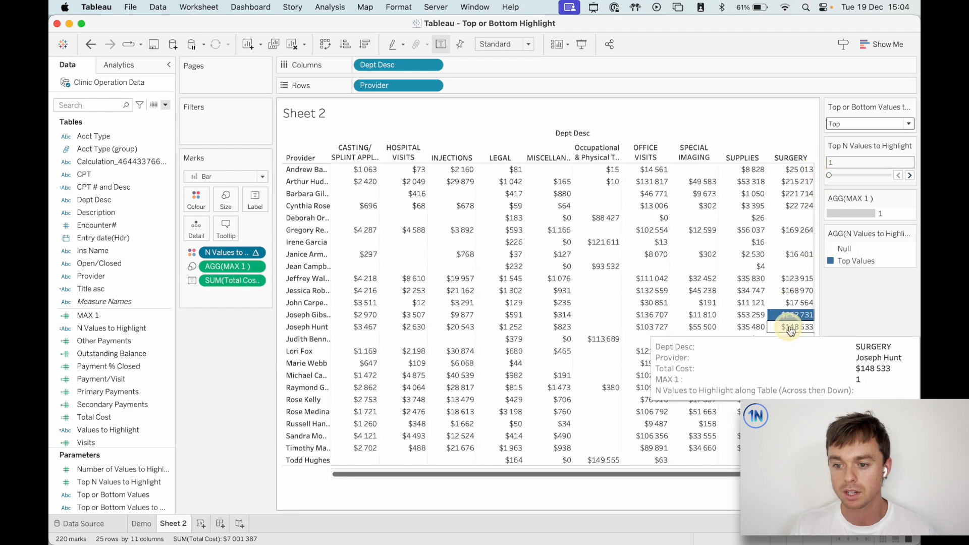
Step: Switch to Bottom values and compute the ranking Table (across)
{"action": "left_click", "coordinate": [867, 123]}
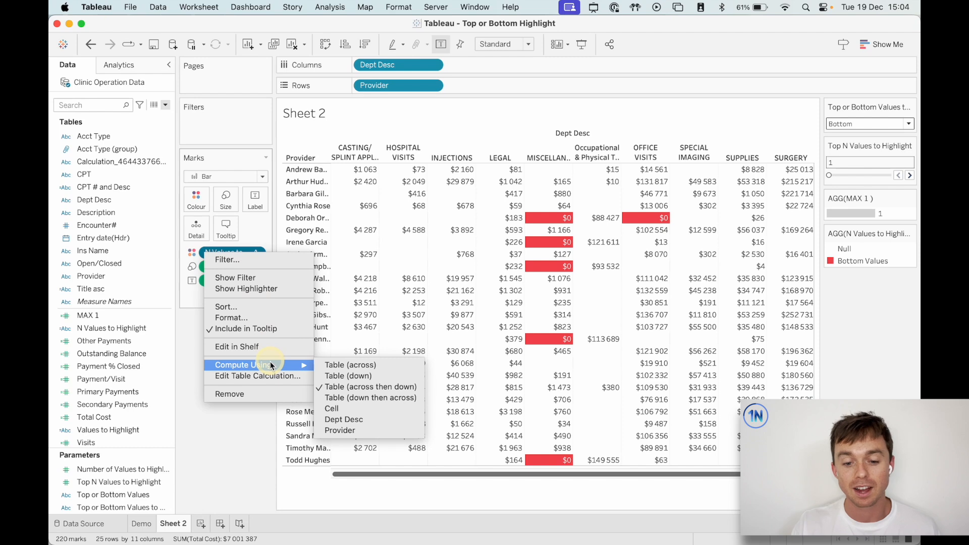
{"action": "left_click", "coordinate": [258, 376]}
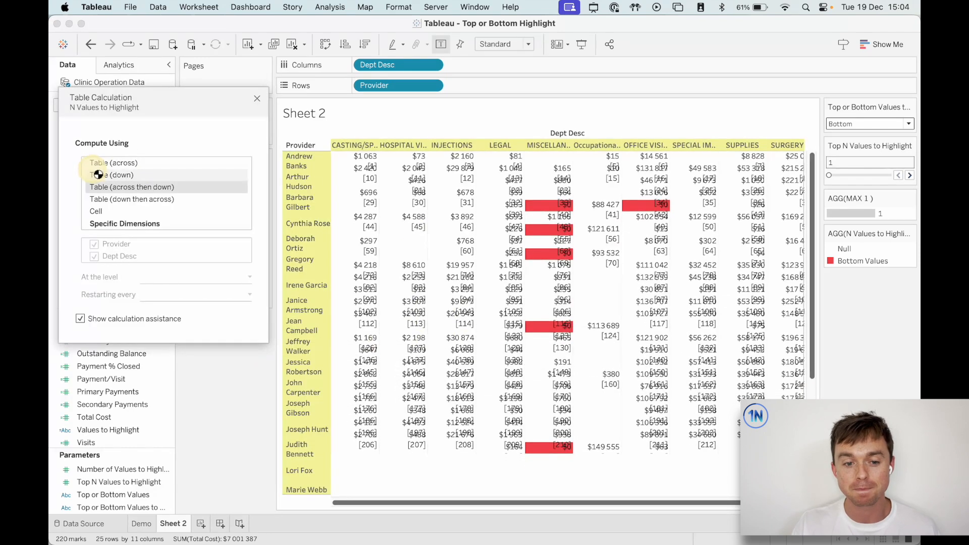
{"action": "left_click", "coordinate": [132, 186]}
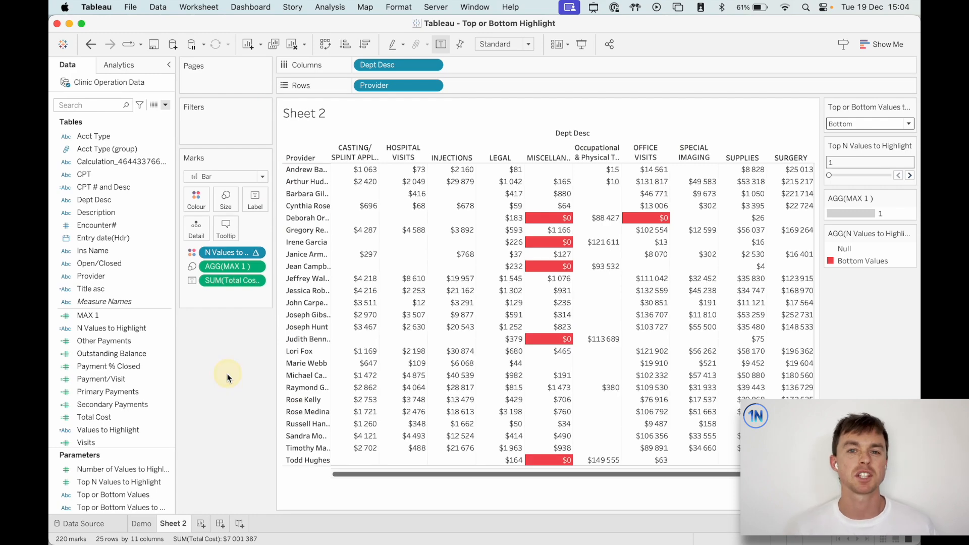
Step: Reopen the N Values to Highlight calculation for editing
{"action": "right_click", "coordinate": [112, 327]}
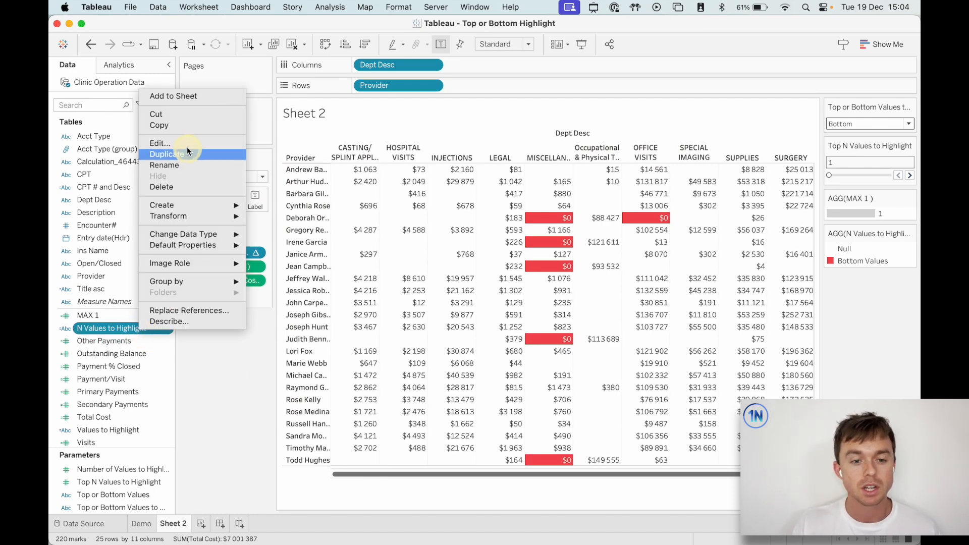
{"action": "left_click", "coordinate": [159, 143]}
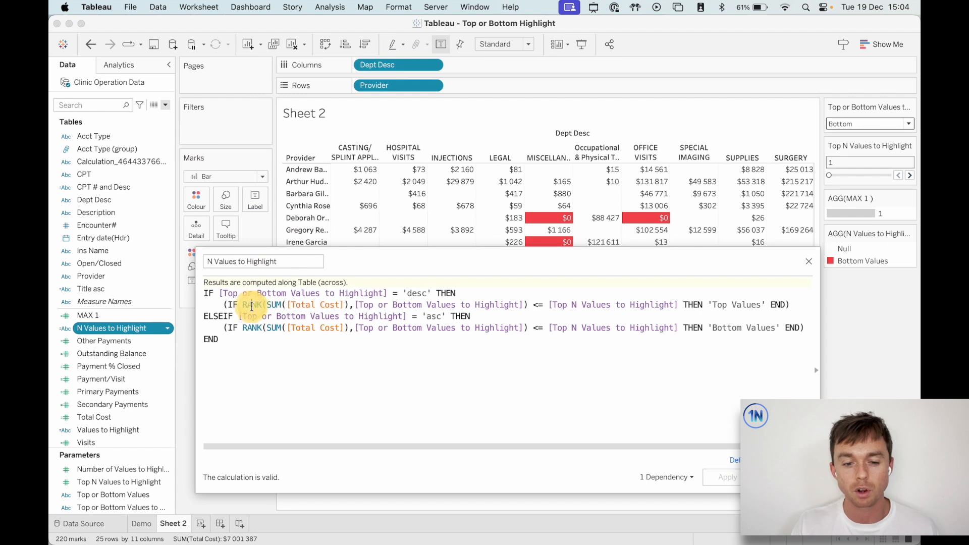